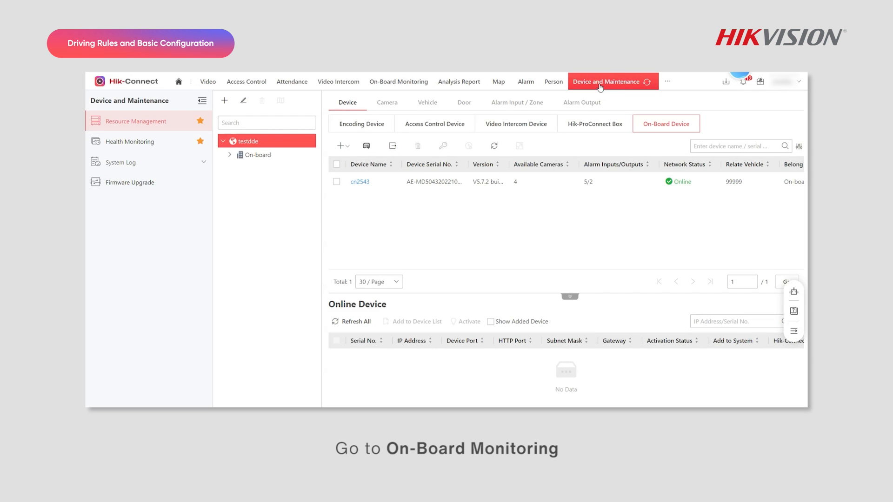
- Create rule schedule template 'template 1' covering Monday through Friday all day
left_click(398, 81)
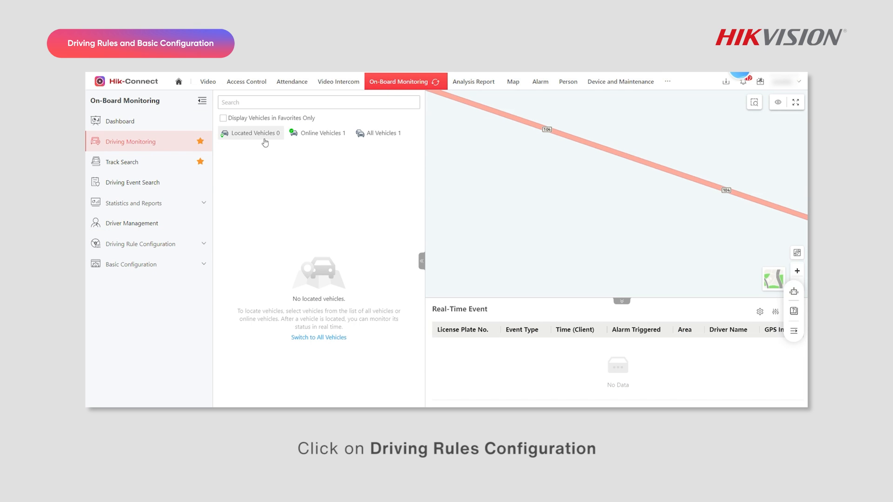
left_click(140, 244)
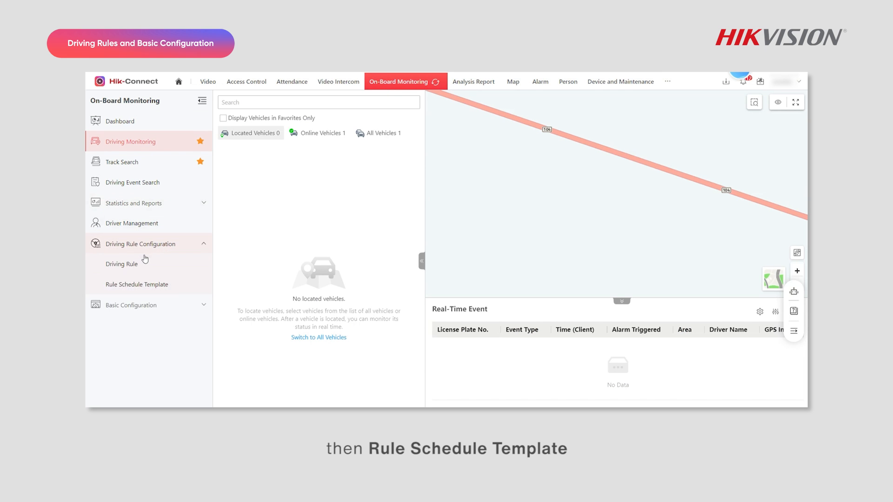
left_click(137, 284)
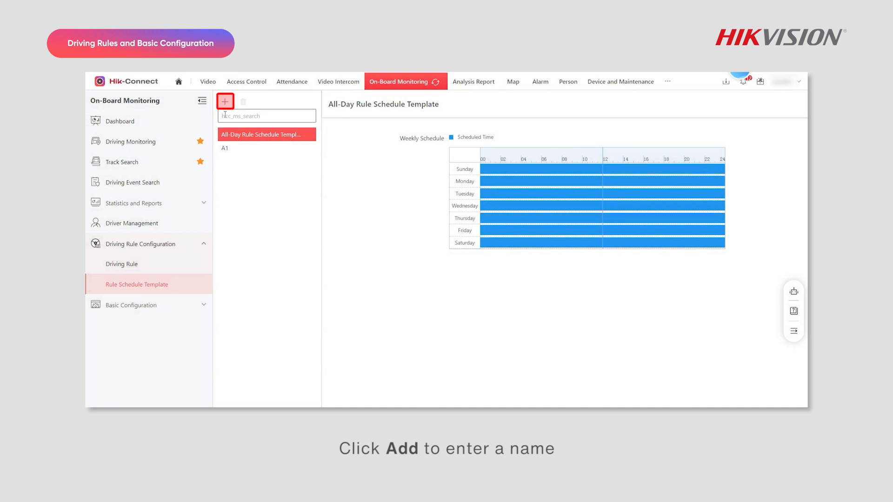
left_click(224, 101)
type("template 1")
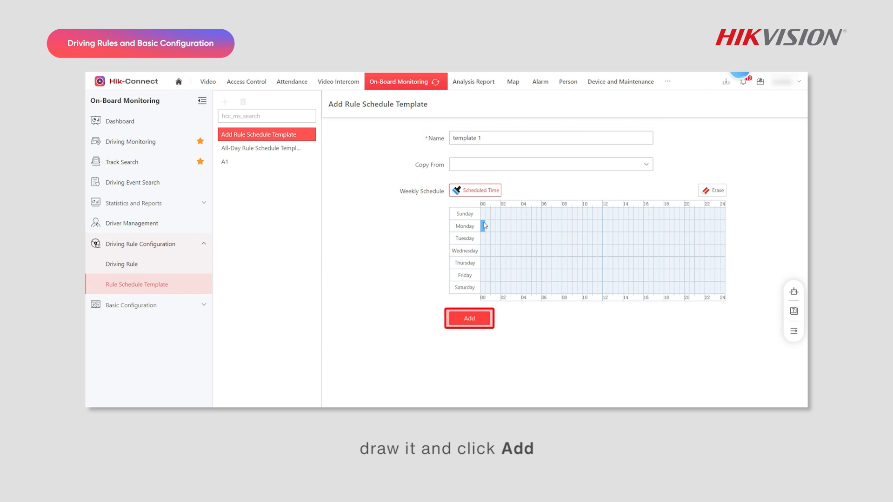
left_click(469, 318)
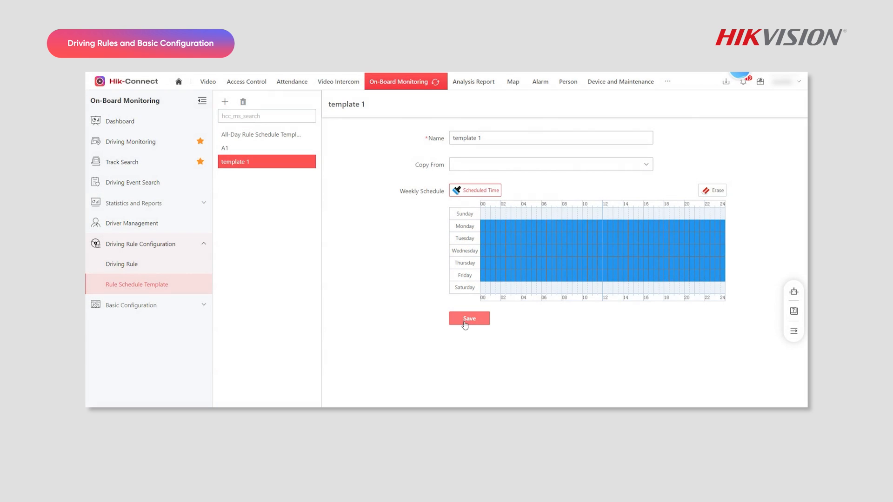
- Start a polygon region rule triggered on leaving the area and draw the fence on the map
left_click(121, 264)
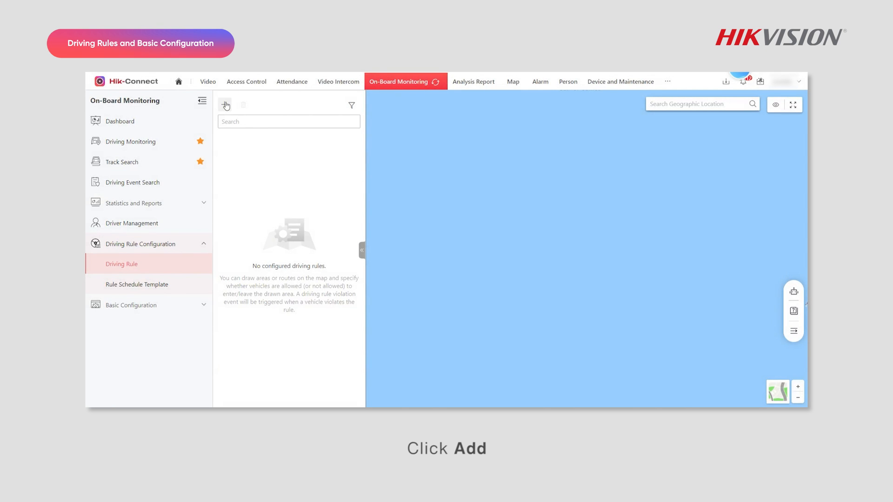
left_click(225, 105)
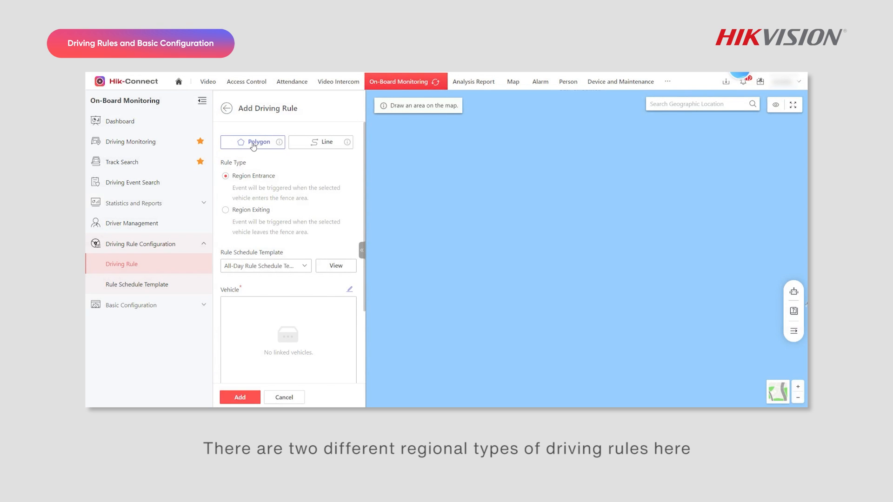
mouse_move(298, 156)
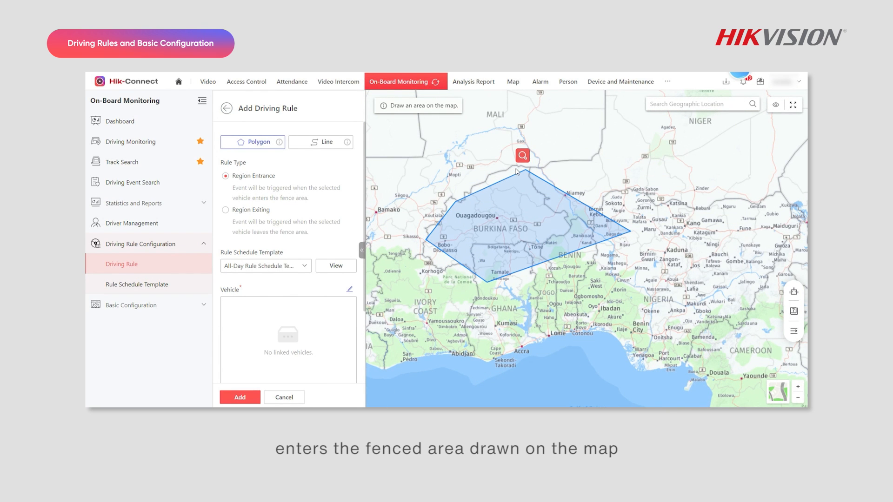
left_click(232, 210)
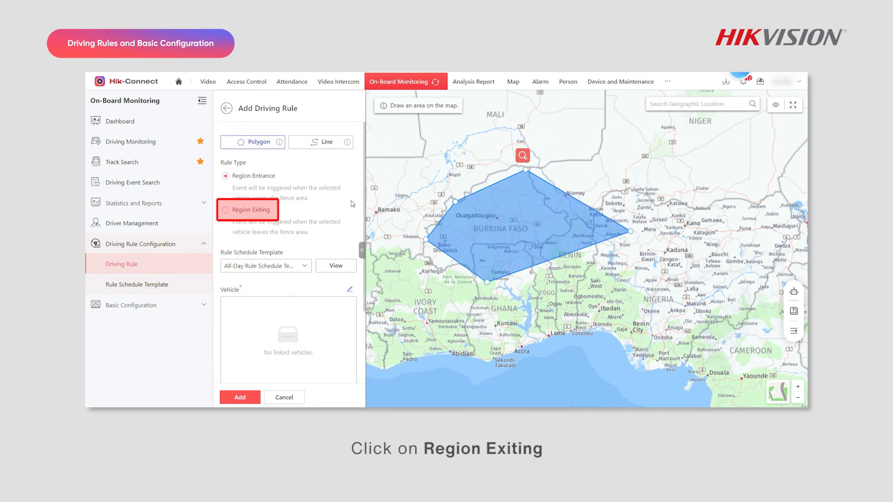
left_click(250, 209)
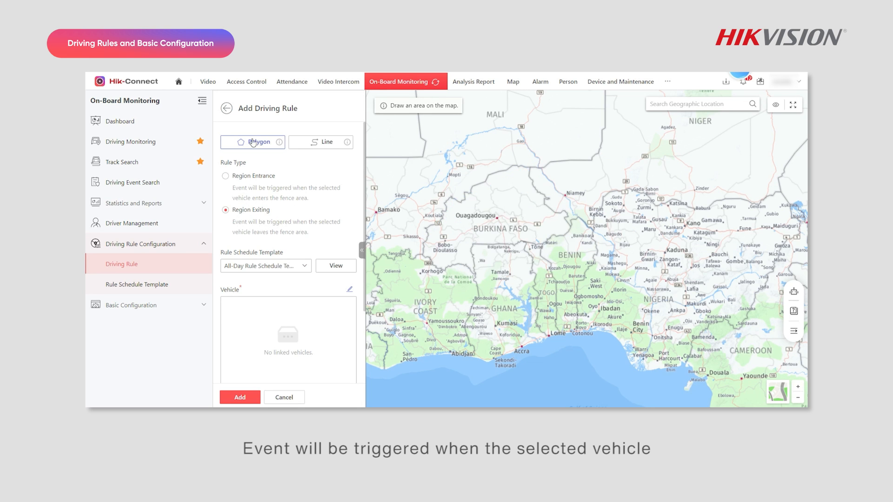
left_click(608, 281)
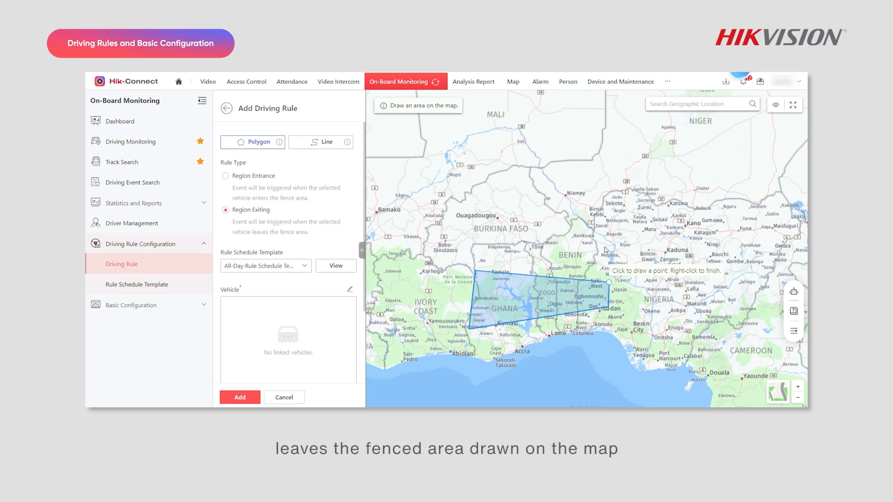
left_click_drag(608, 281, 597, 220)
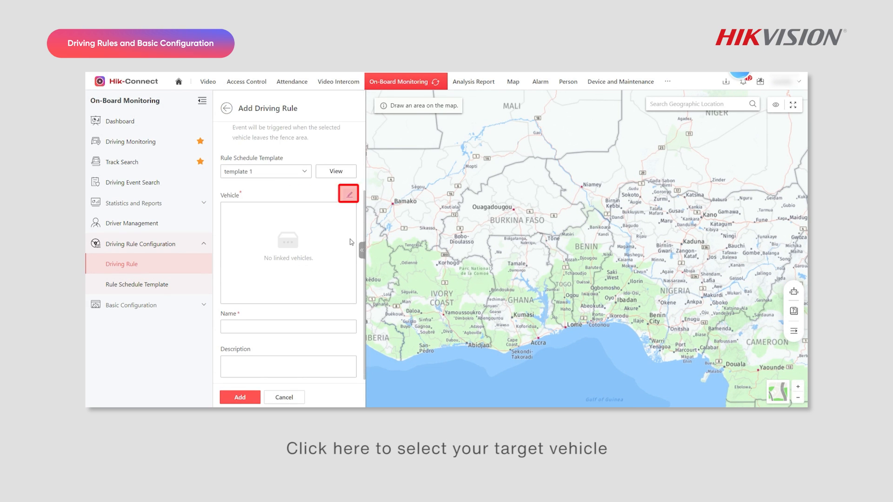
- Link vehicle 99999 and template 1, name the rule 'rule1' and add it
left_click(347, 194)
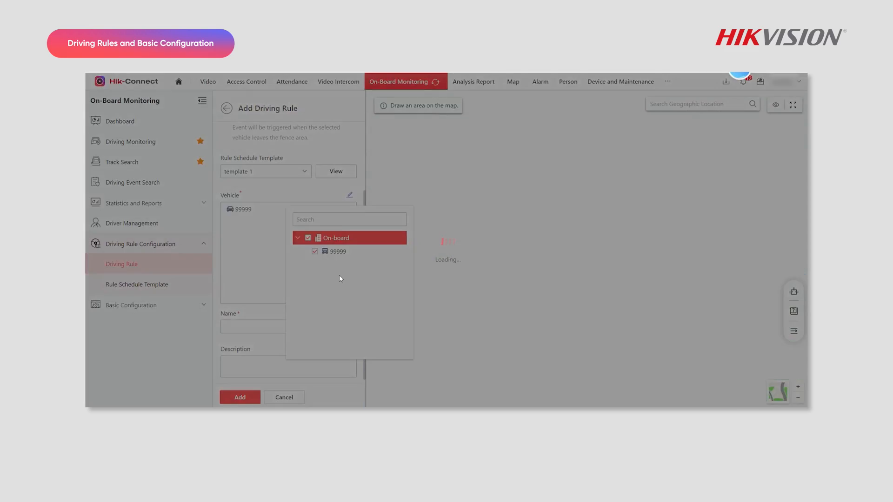
type("rule1")
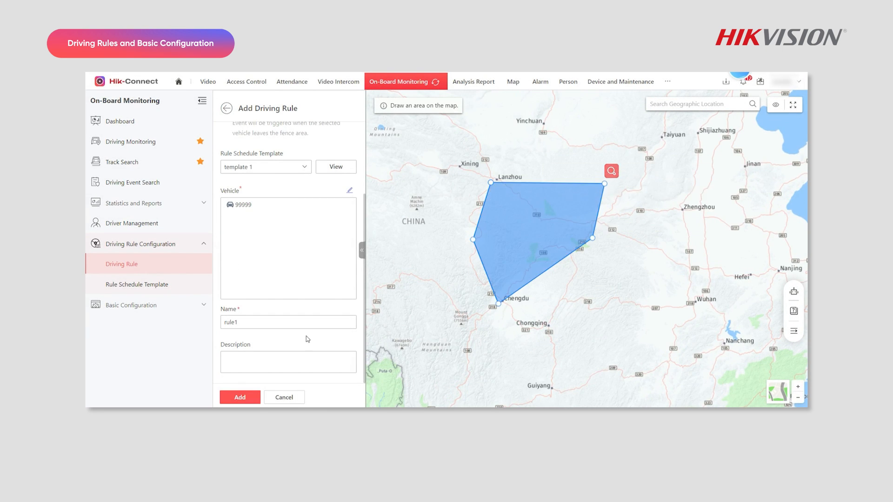
left_click(239, 397)
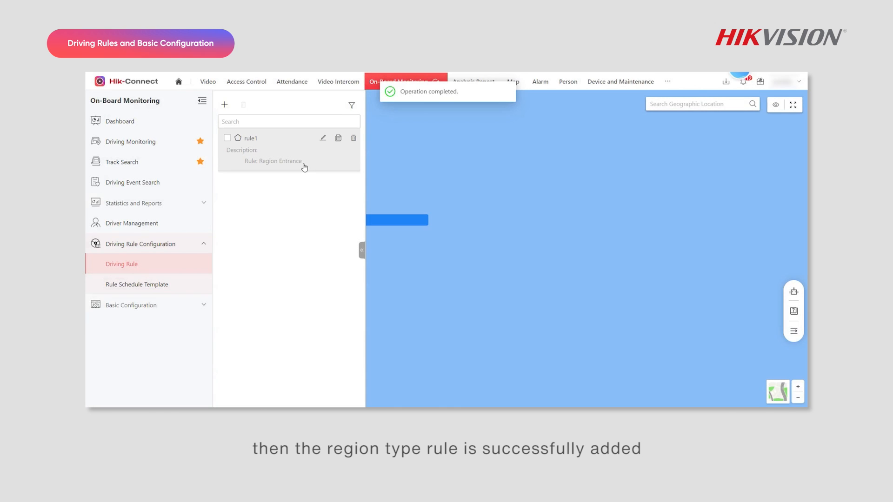
- Start a line rule for deviation from route with the route drawn and threshold 10
left_click(224, 104)
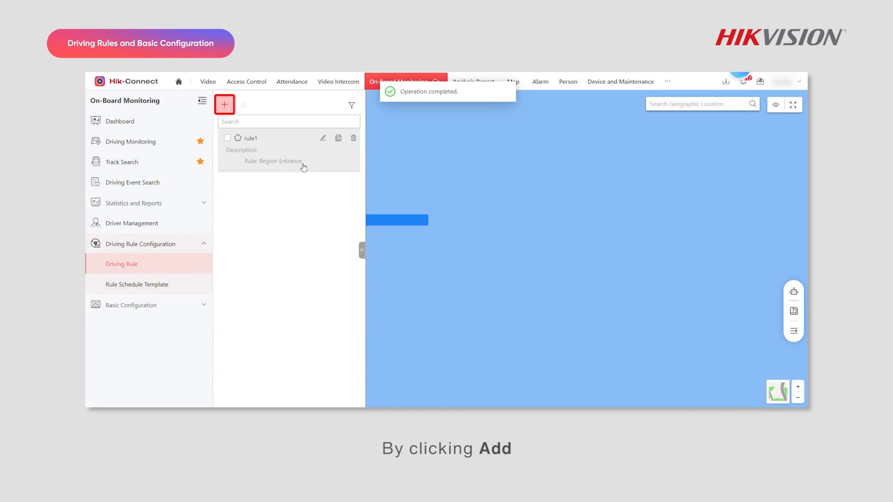
left_click(224, 104)
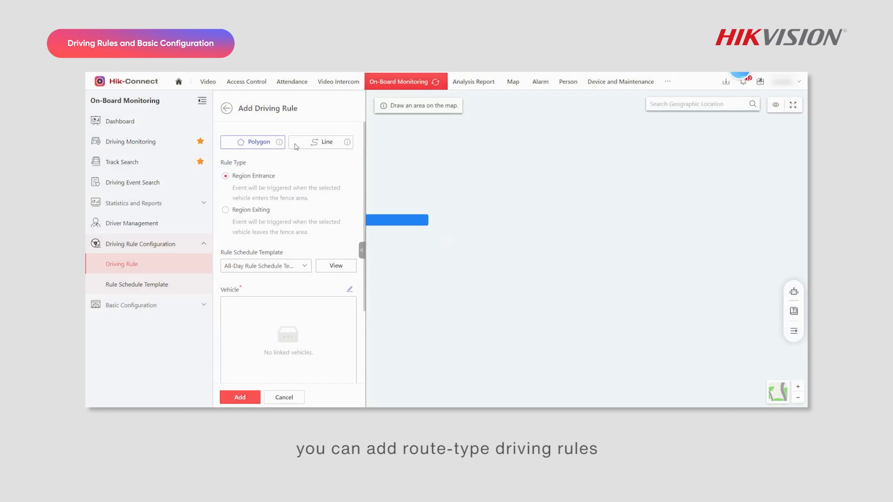
left_click(321, 141)
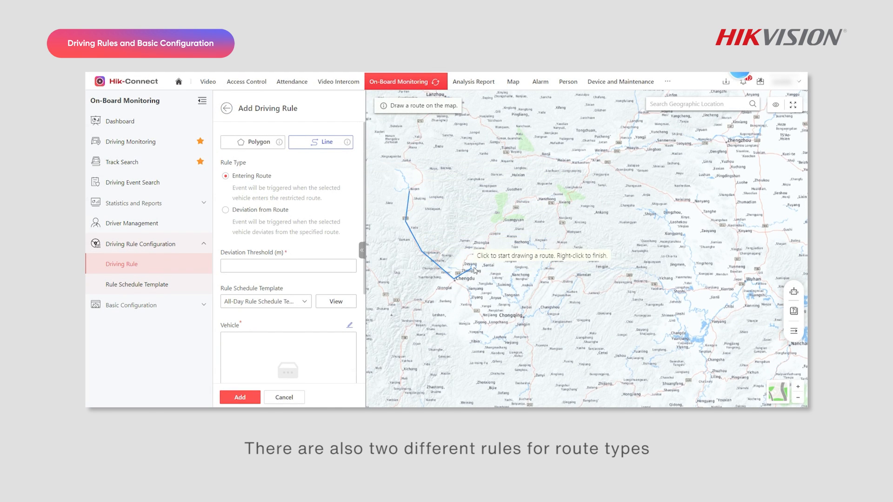
left_click(225, 209)
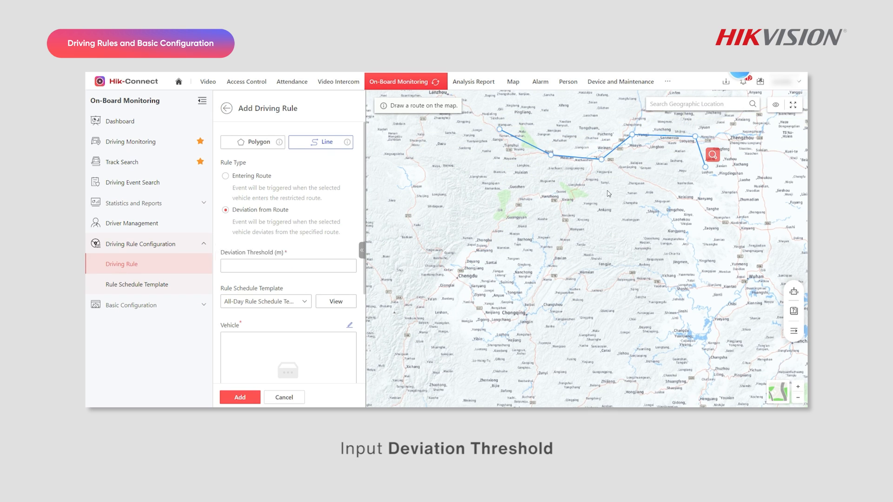
type("10")
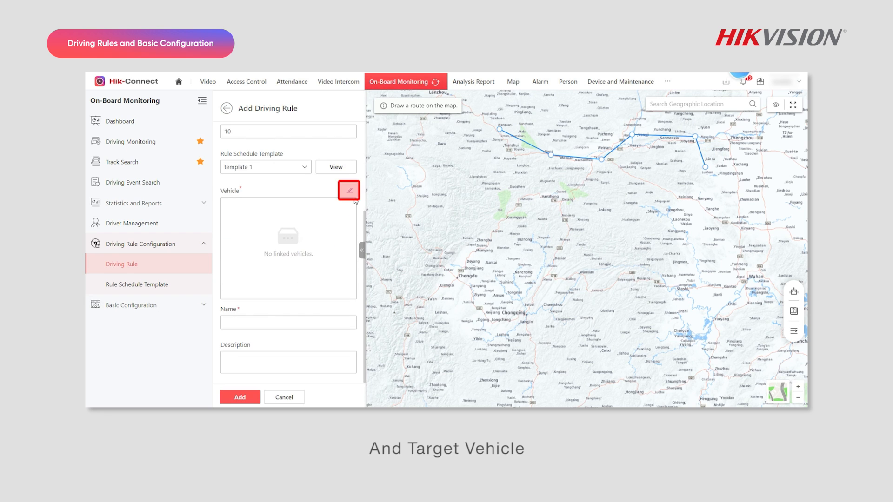
- Link vehicle 99999 and template 1, name the rule 'rule2' and add it
left_click(349, 190)
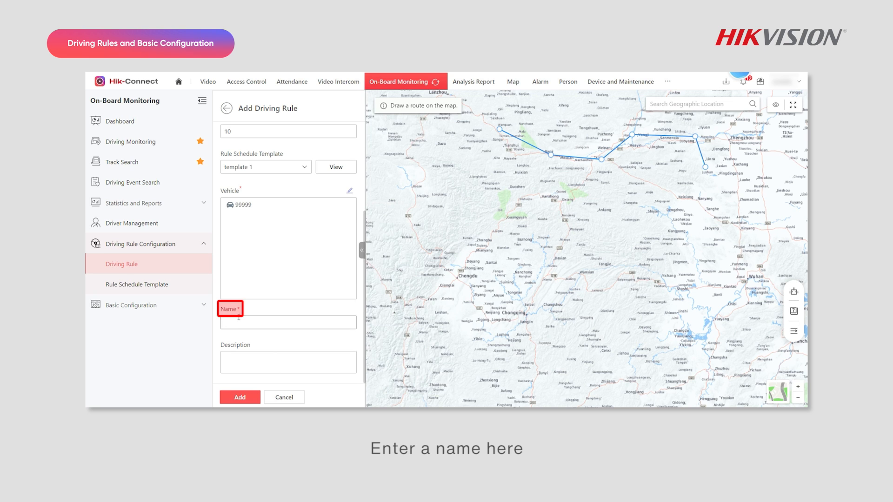
type("rule2")
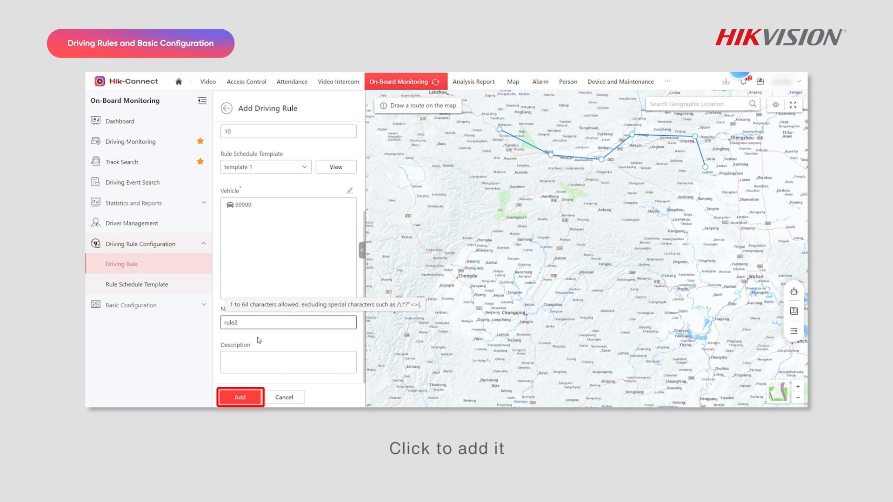
left_click(240, 398)
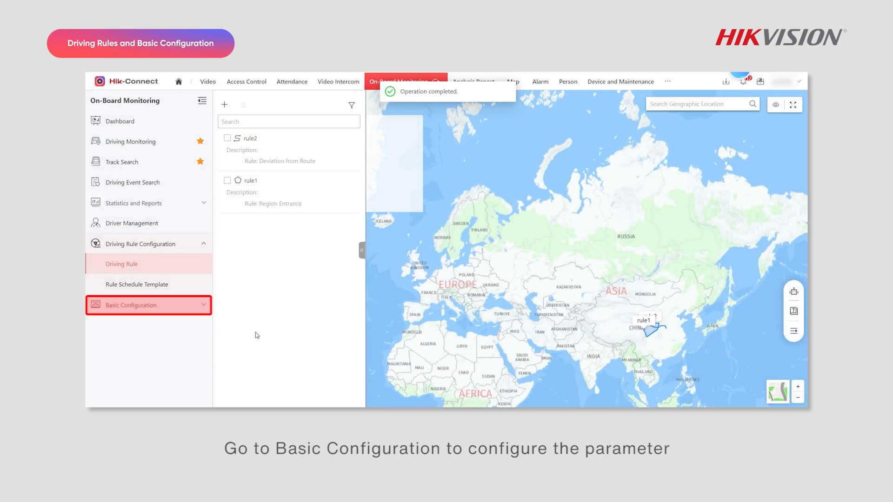
- Save basic parameters: kilometres, 15-second GPS reporting, stream auto switch-off after 30 minutes
left_click(131, 305)
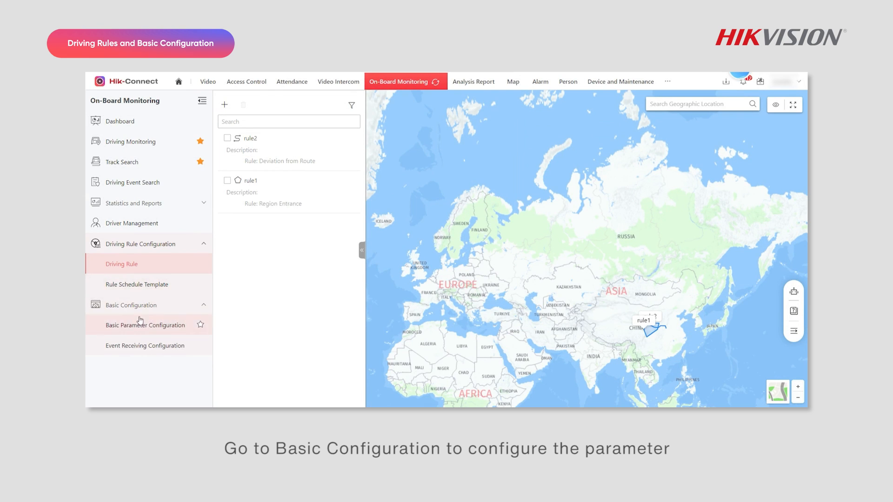
left_click(143, 325)
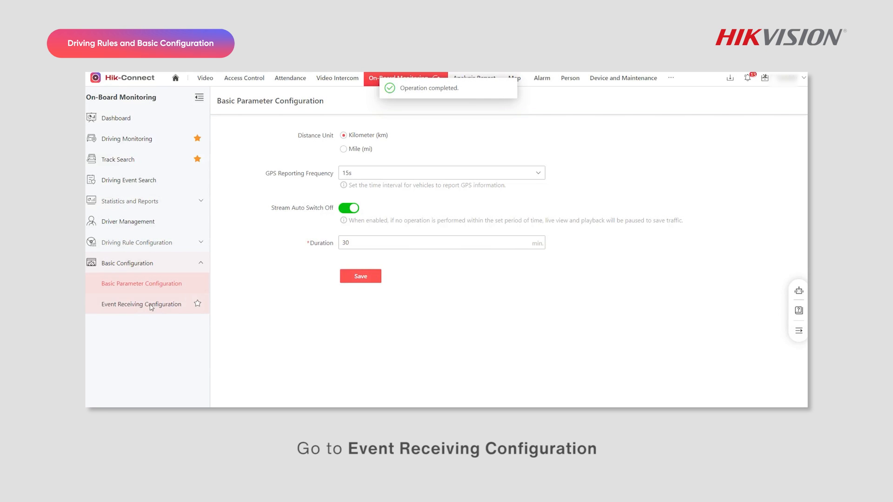
- Save event receiving settings with all ADAS, rule violation, driver and other event types ticked
left_click(141, 303)
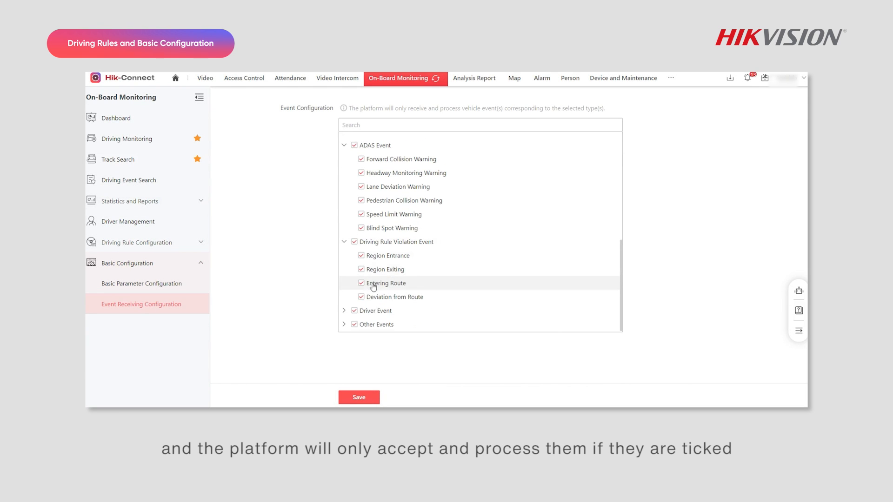
scroll("down", 3)
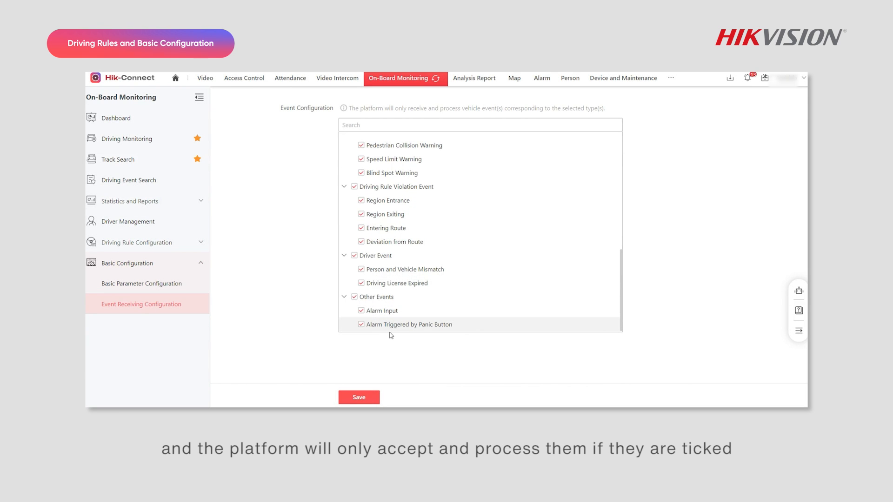
left_click(359, 397)
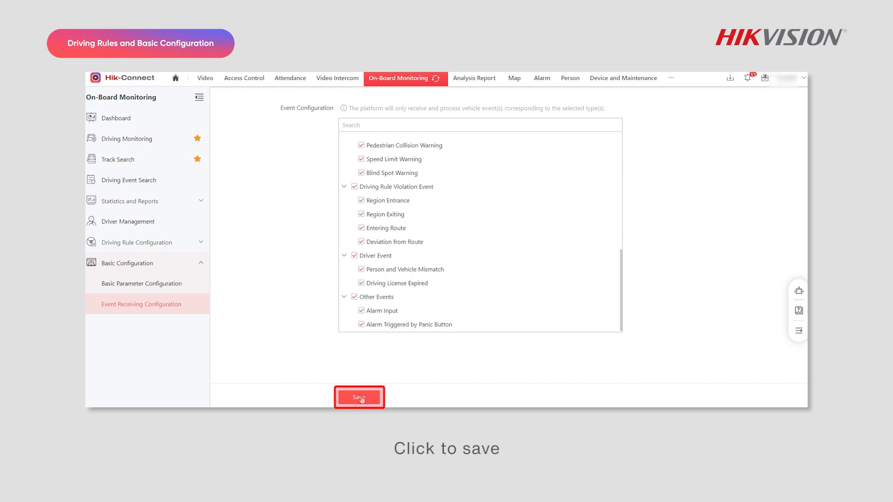
left_click(359, 397)
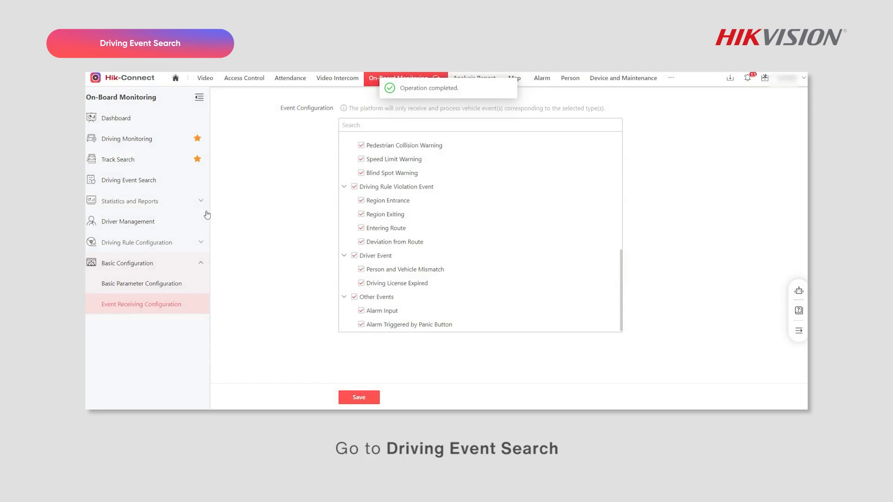
- Search today's driving events for vehicle 99999 with all event types included
left_click(128, 180)
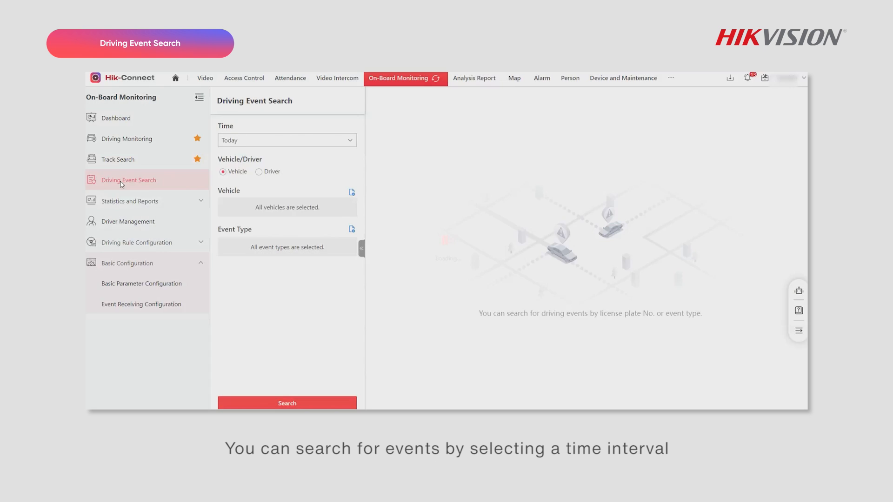
left_click(287, 140)
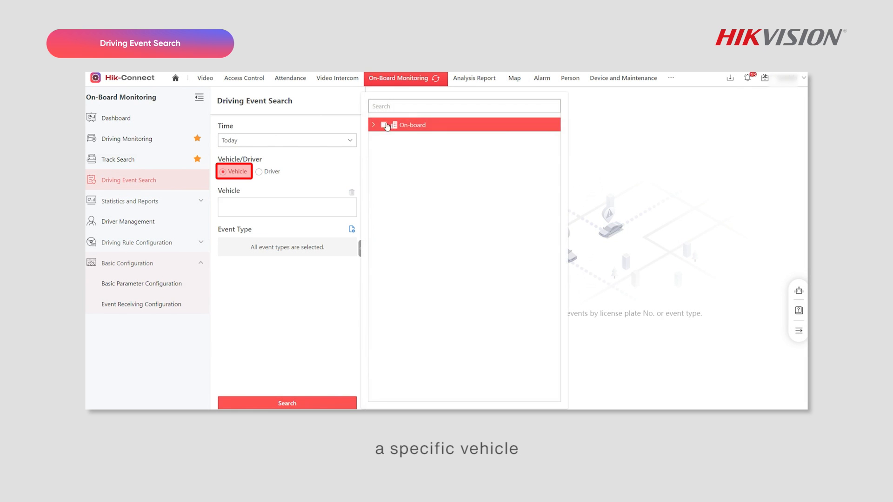
left_click(259, 171)
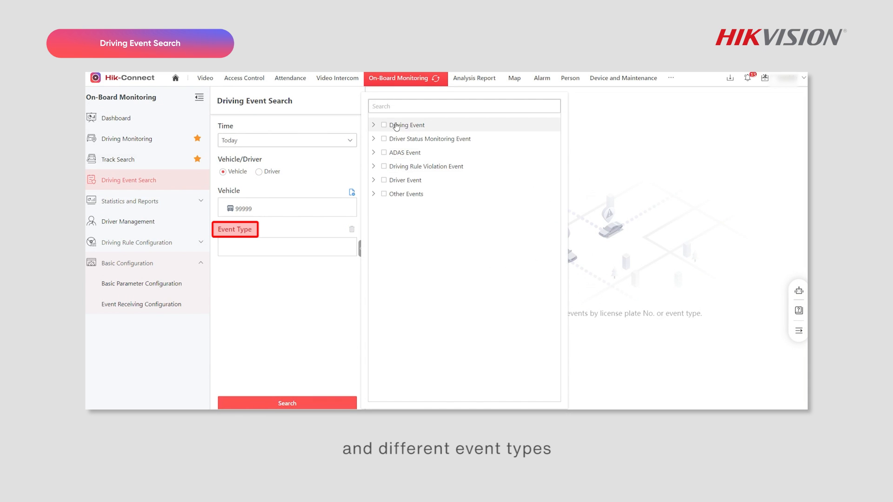
left_click(384, 125)
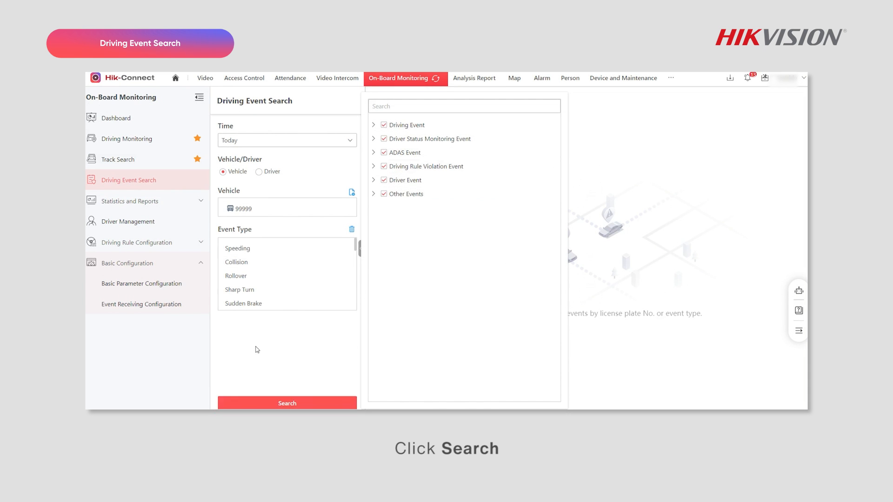
left_click(288, 402)
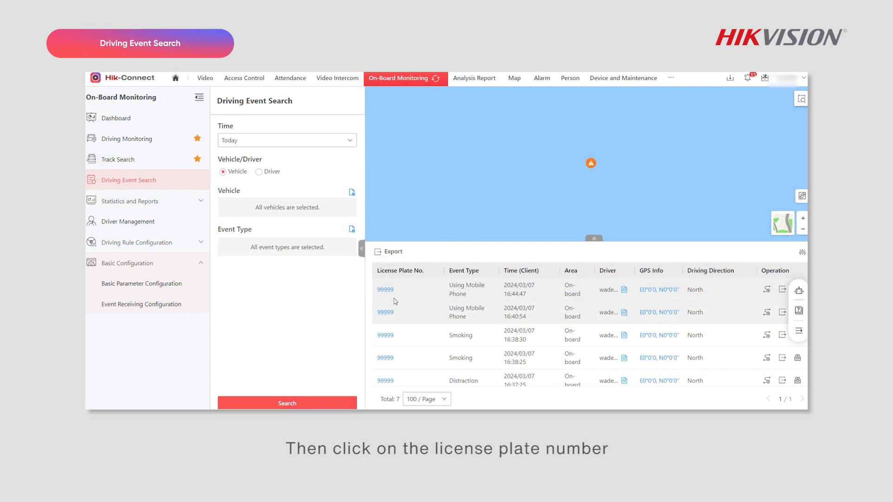
- View the details of a 99999 mobile-phone driving event and close them
left_click(385, 289)
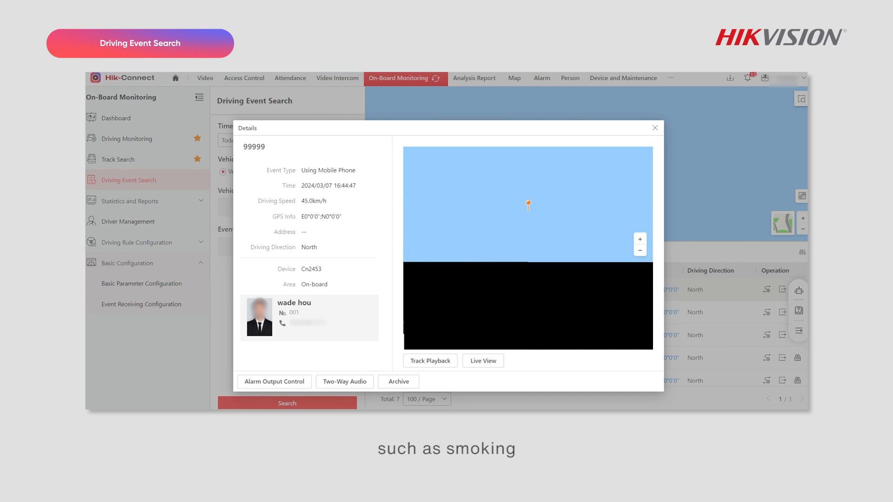
left_click(654, 127)
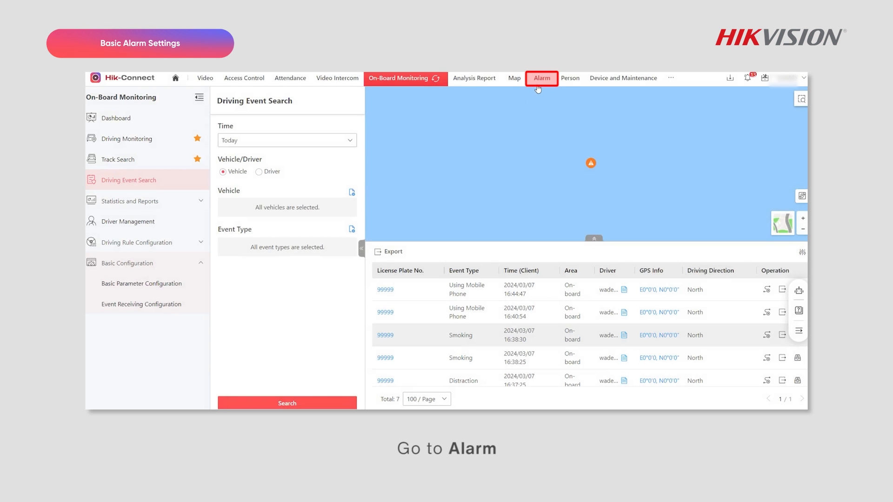
- Go to Alarm > Basic Alarm Settings > Alarm Configuration, which lists no alarms yet
left_click(540, 78)
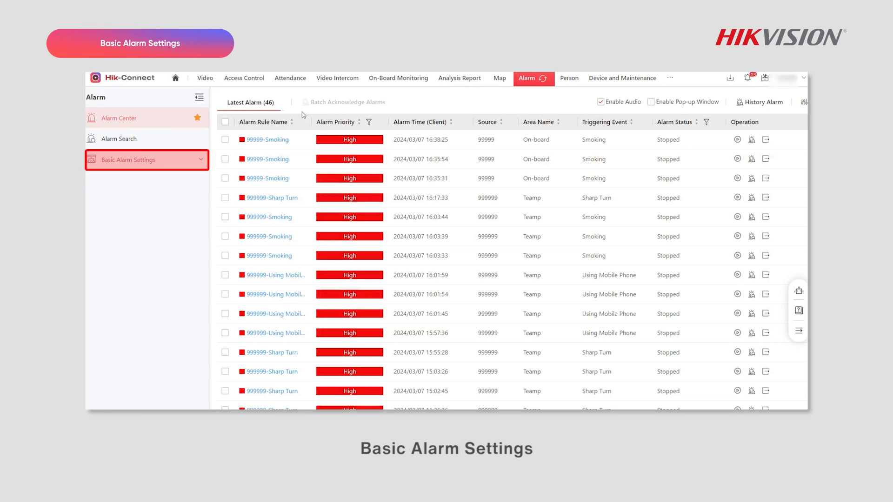
left_click(131, 159)
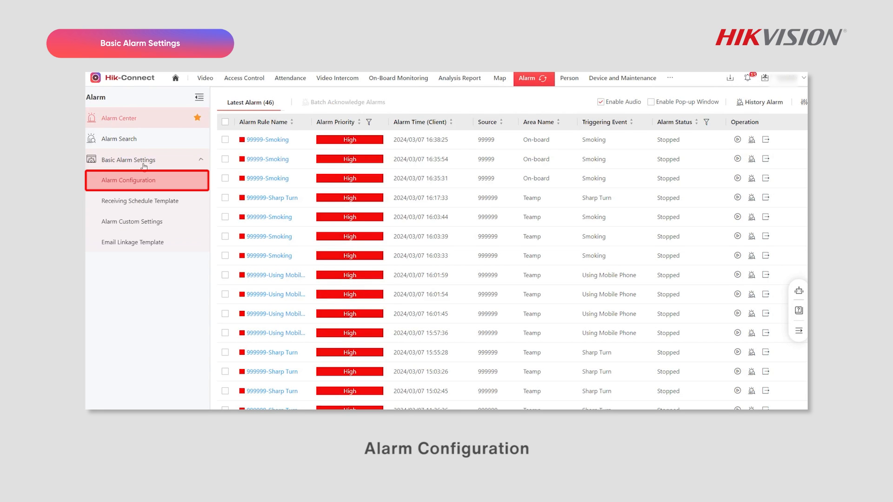
left_click(128, 179)
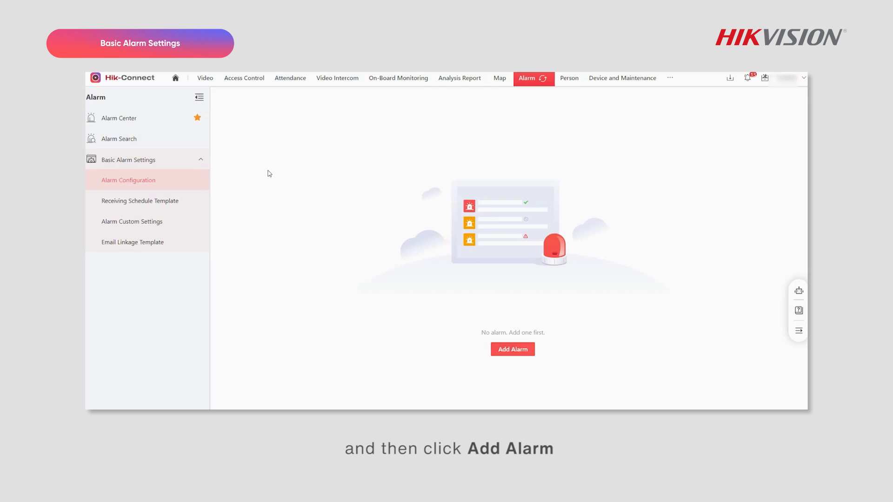
- Add a driver behavior event alarm for vehicle 99999 with picture capture linkage and notifications enabled
left_click(511, 349)
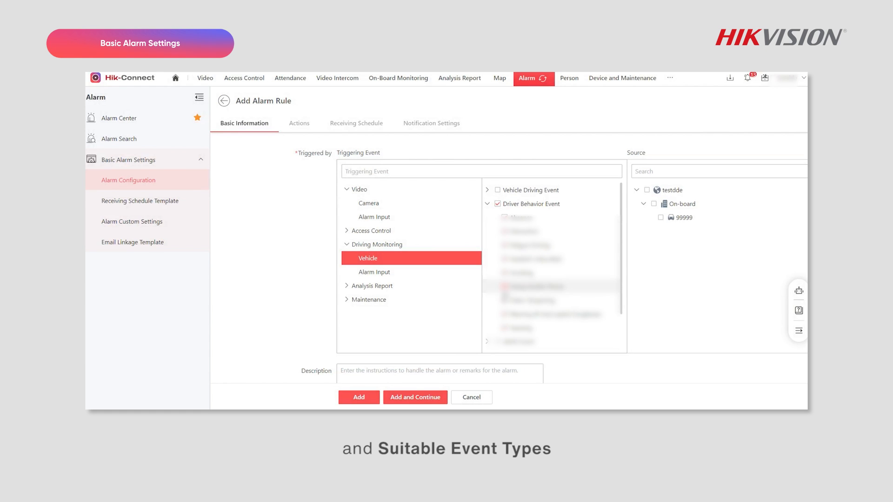
scroll("down", 3)
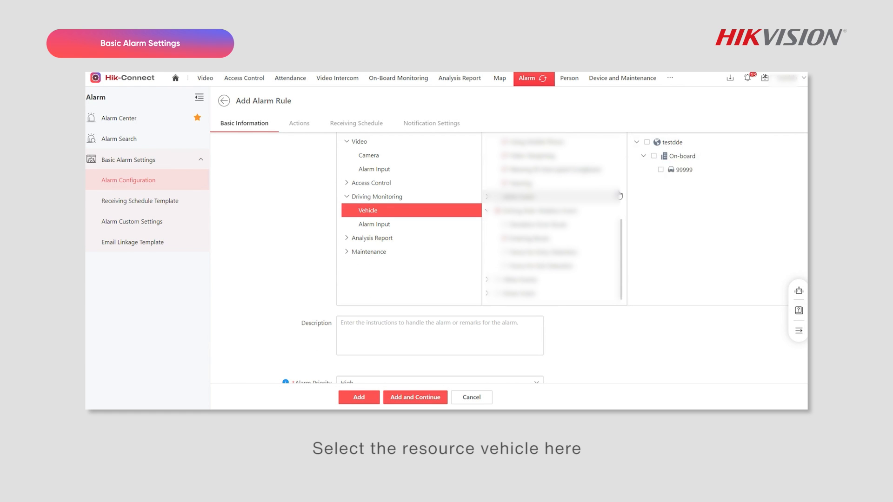
left_click(299, 123)
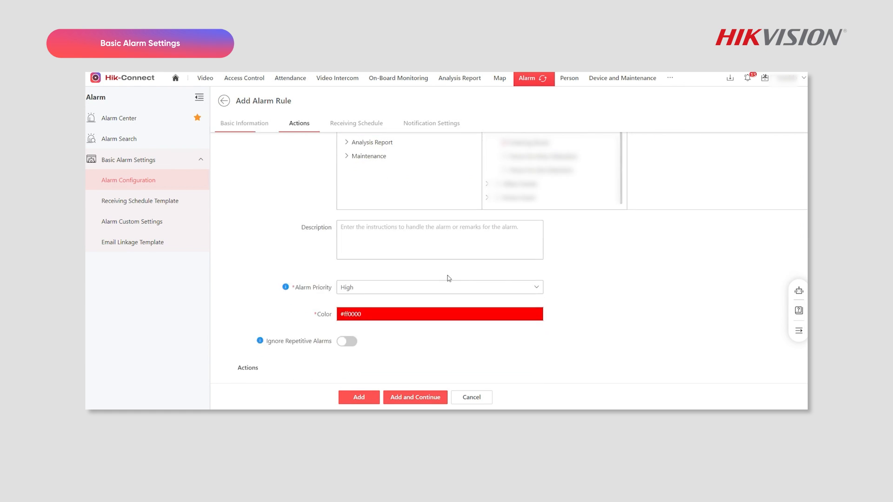
left_click(573, 207)
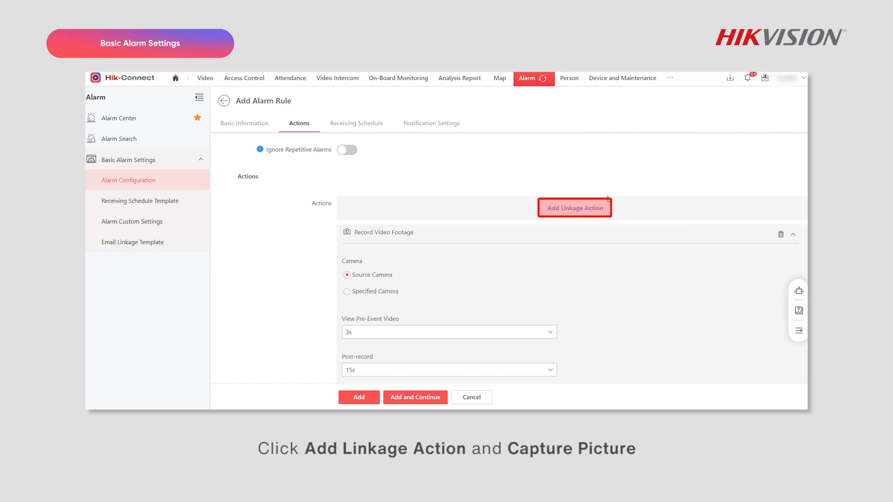
left_click(573, 208)
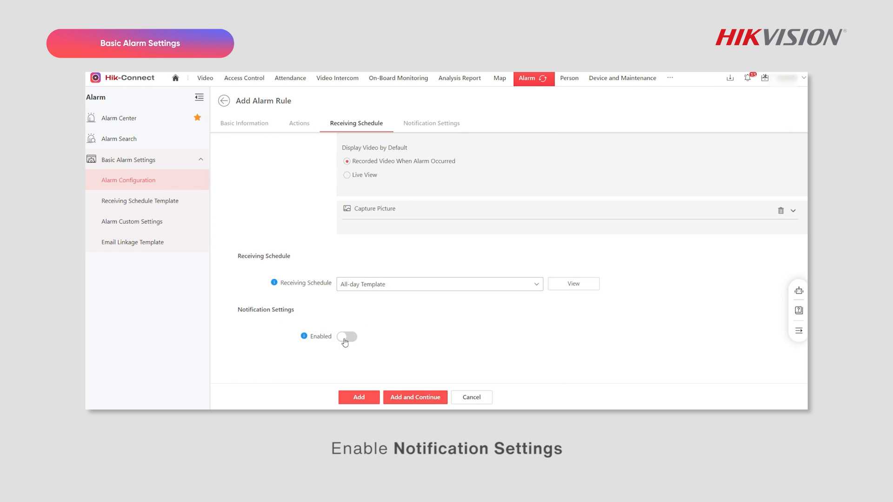
left_click(346, 336)
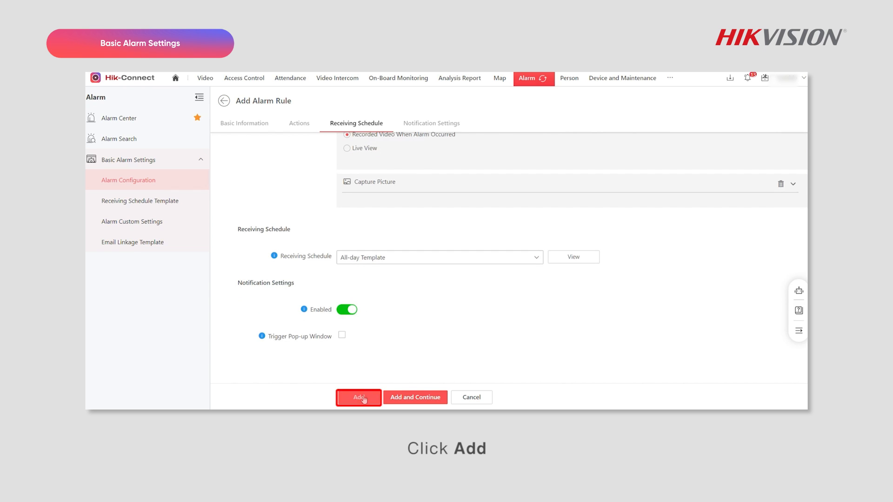
left_click(358, 397)
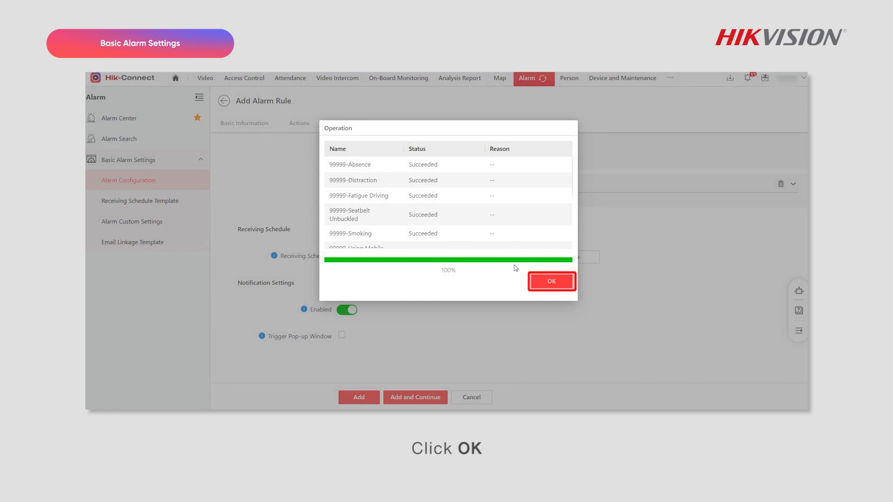
- Acknowledge the created rules and view the 99999-Smoking alarm's details in Alarm Center
left_click(550, 281)
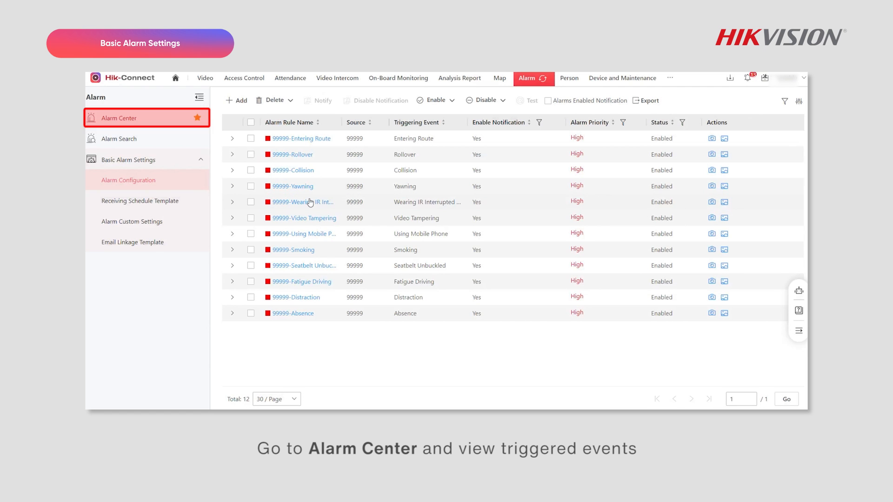
left_click(120, 118)
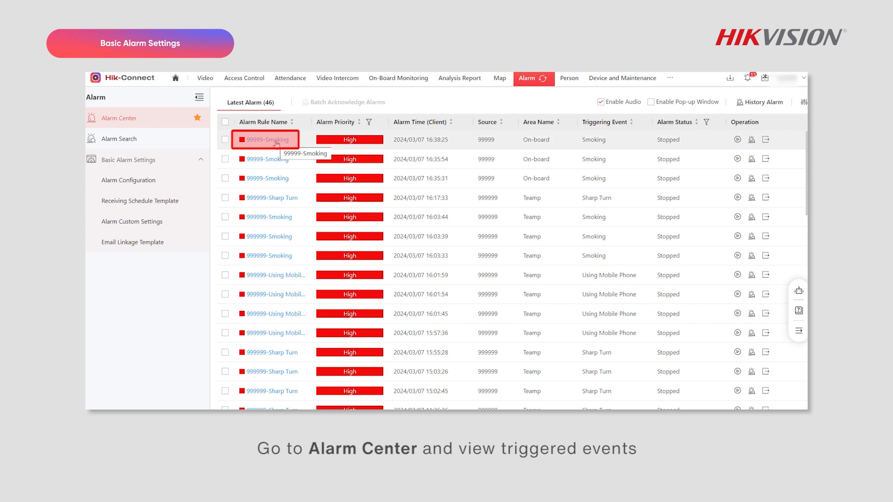
left_click(265, 139)
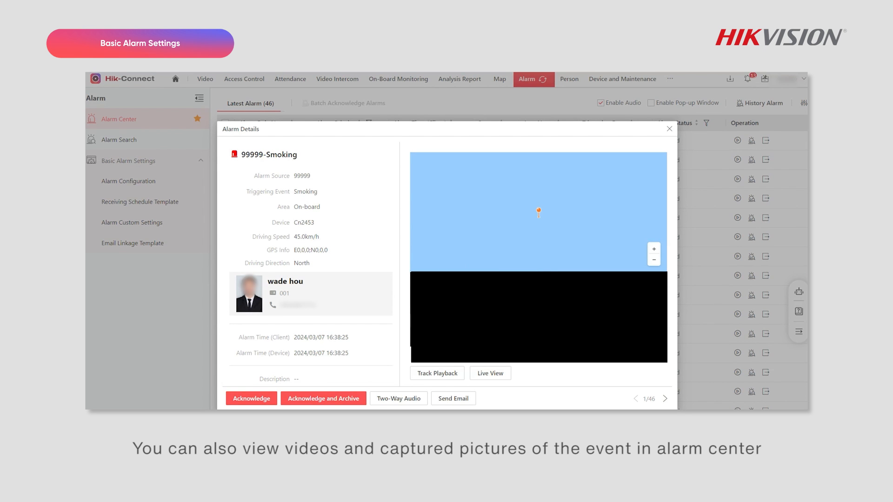
mouse_move(670, 131)
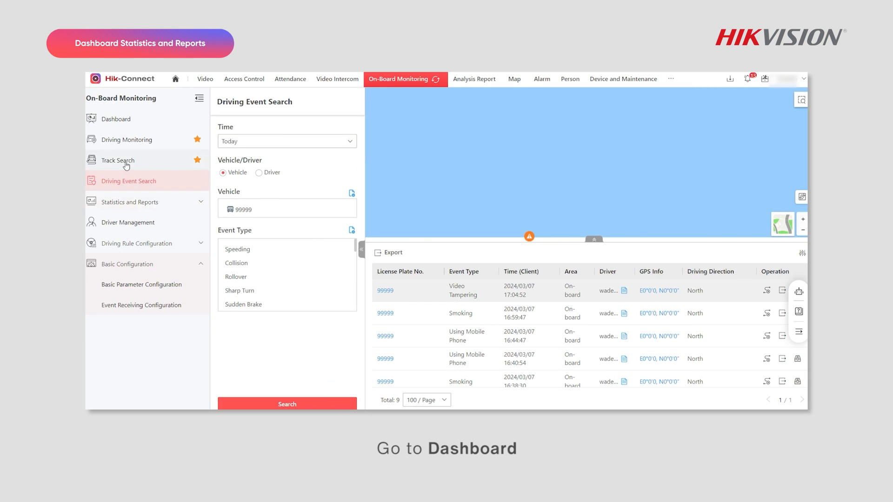
- View dashboard rankings by driver with bottom-10 driving duration, then by vehicle, and expand Statistics and Reports
left_click(116, 118)
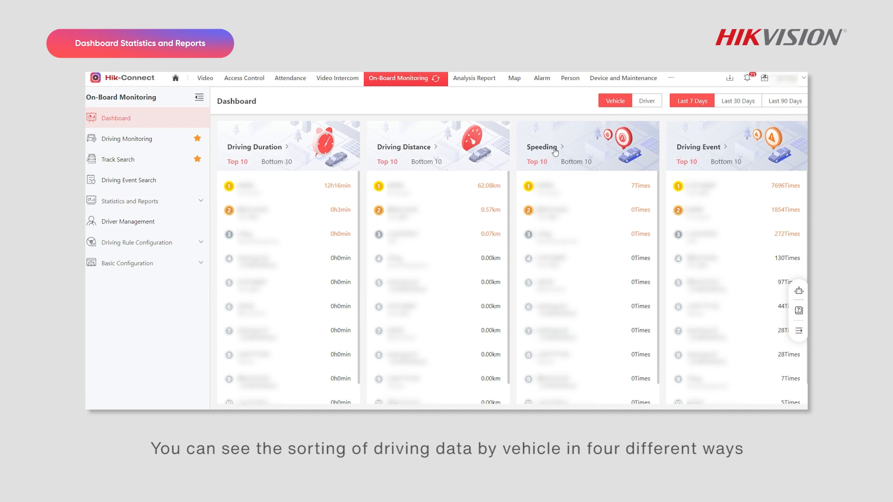
mouse_move(655, 118)
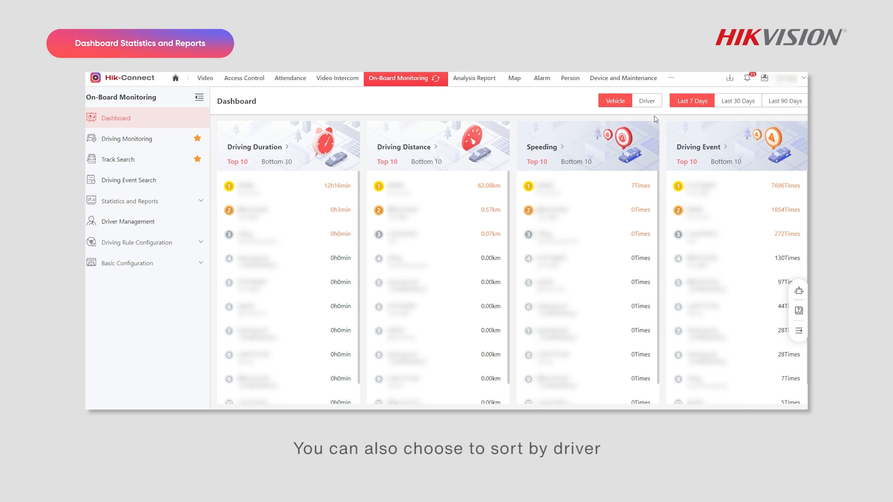
left_click(647, 101)
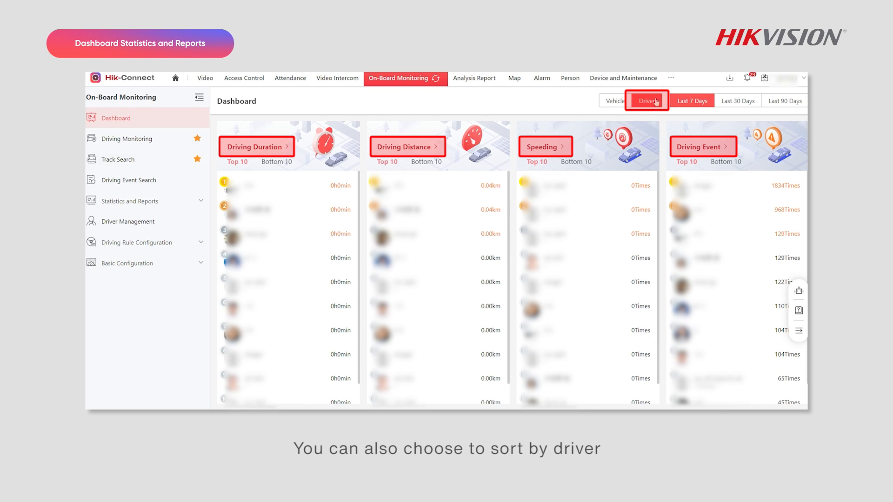
left_click(646, 100)
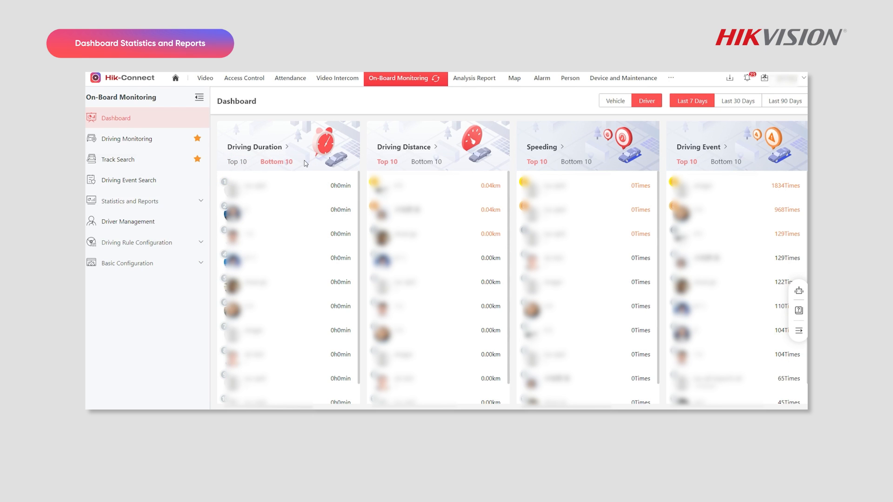
left_click(614, 101)
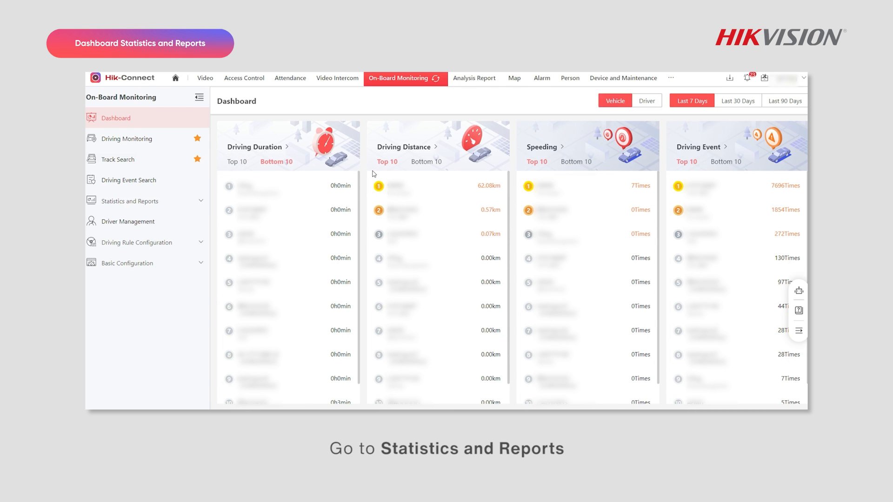
left_click(129, 200)
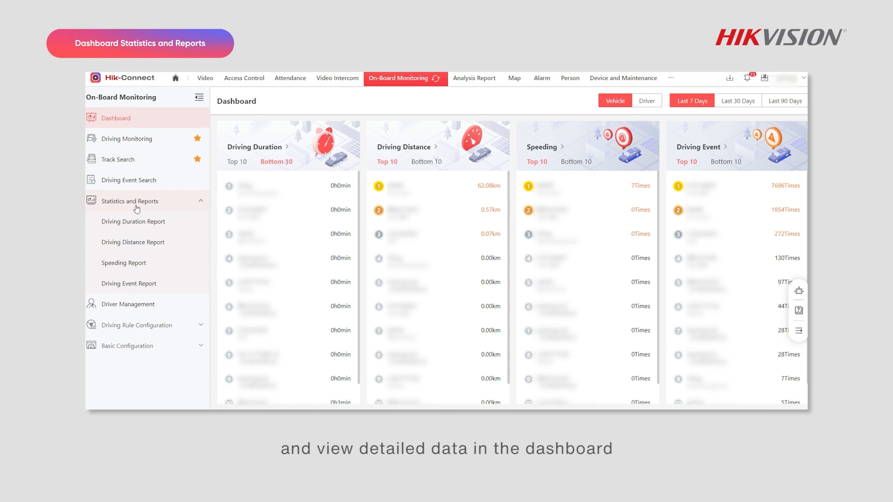
- Generate this month's Driving Duration Report for the selected vehicles, then switch it to drivers
left_click(133, 221)
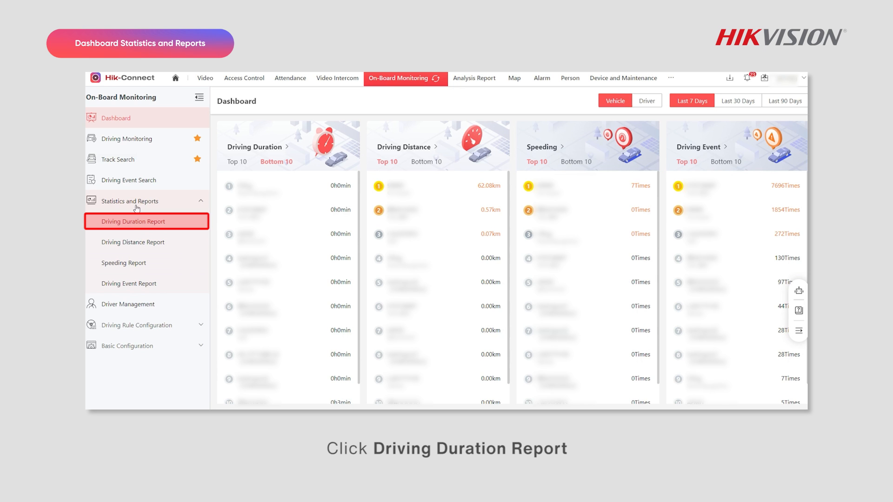
left_click(134, 221)
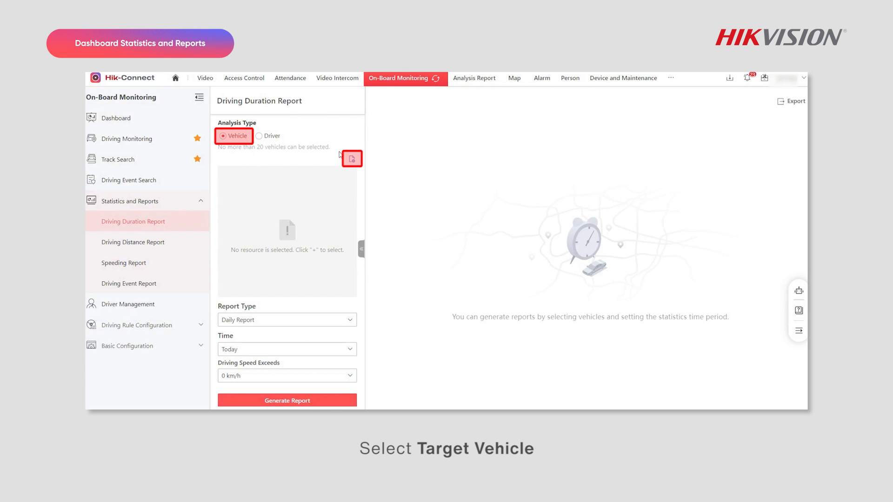
left_click(351, 158)
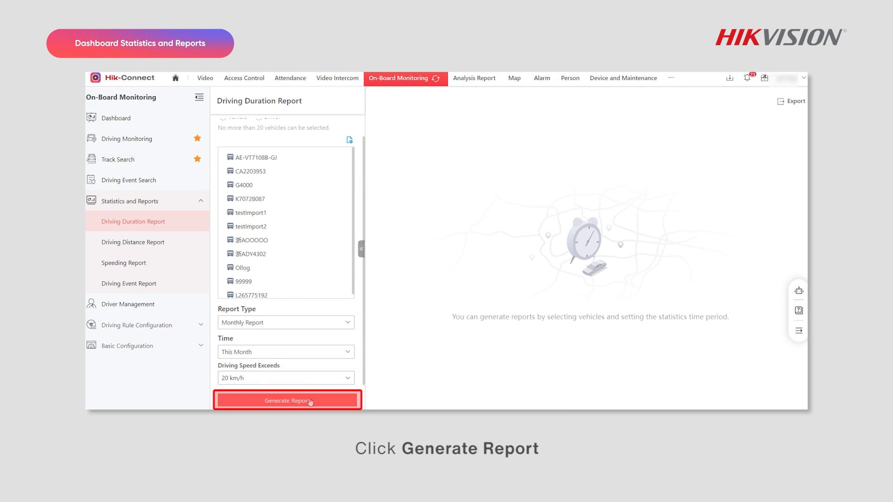
left_click(288, 400)
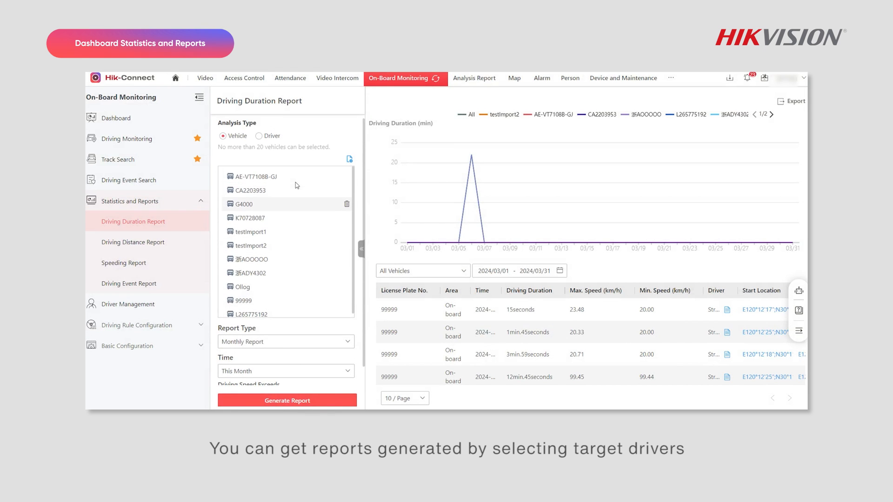
left_click(259, 136)
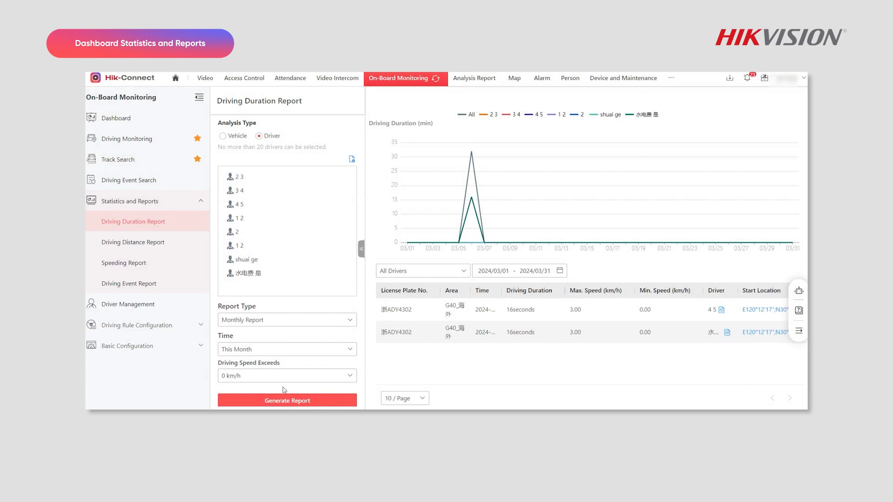
- Produce the monthly driving distance report by driver, then the speeding report
left_click(133, 241)
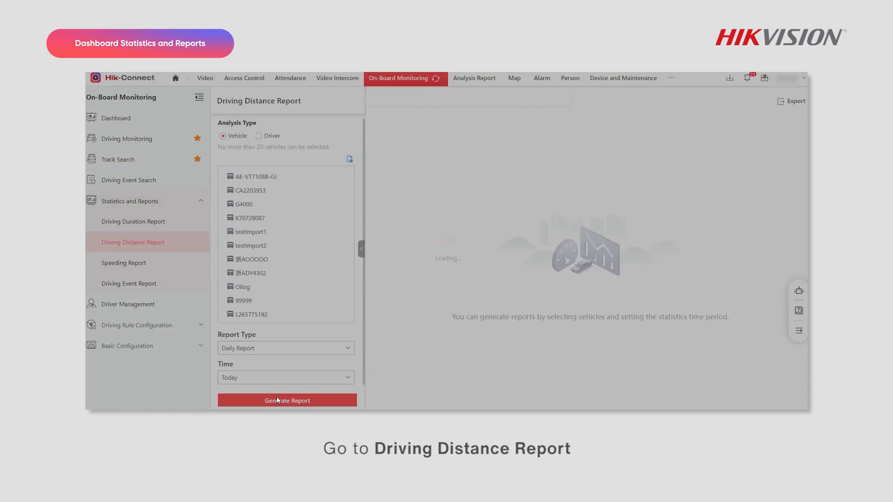
left_click(258, 136)
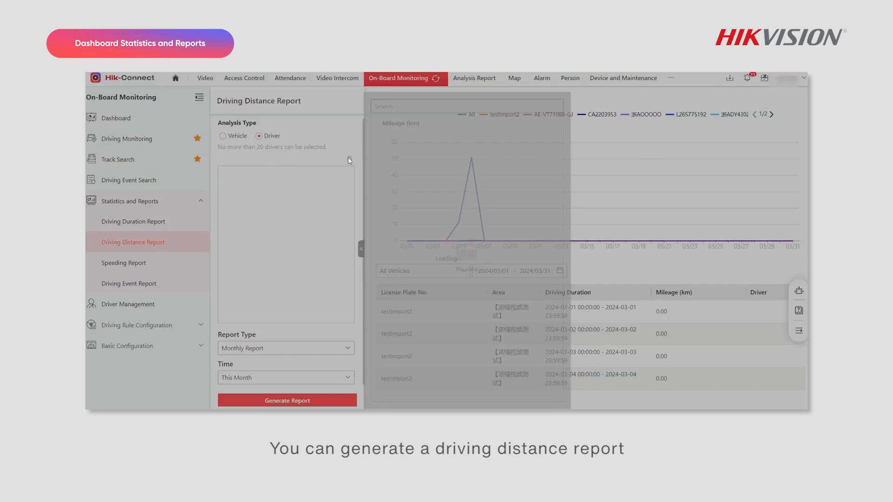
left_click(124, 262)
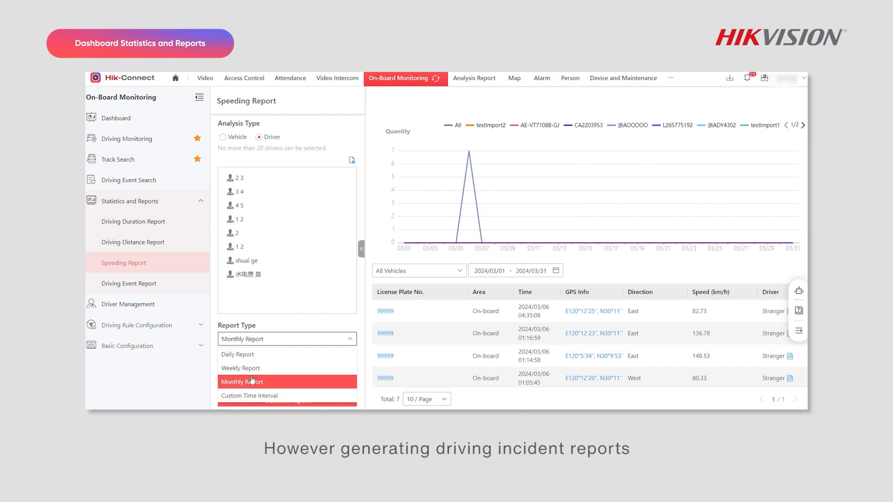
- Generate the driving event report for the selected targets and move to live driving monitoring
left_click(128, 282)
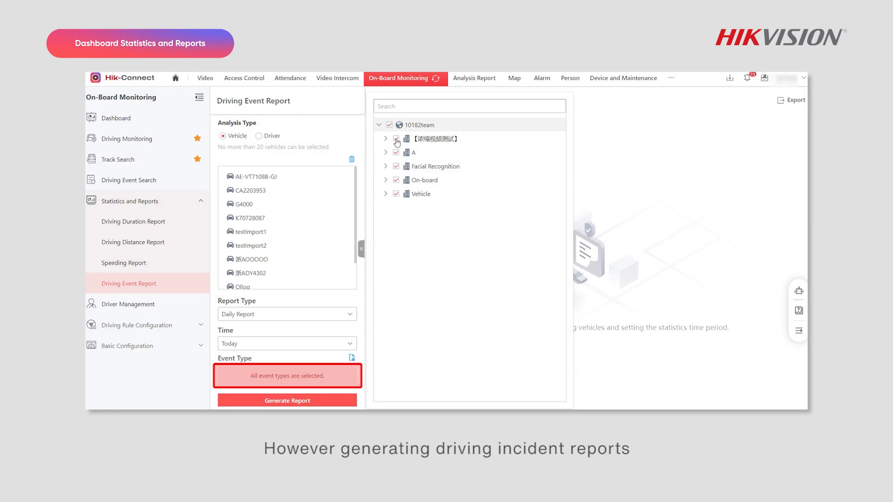
left_click(259, 136)
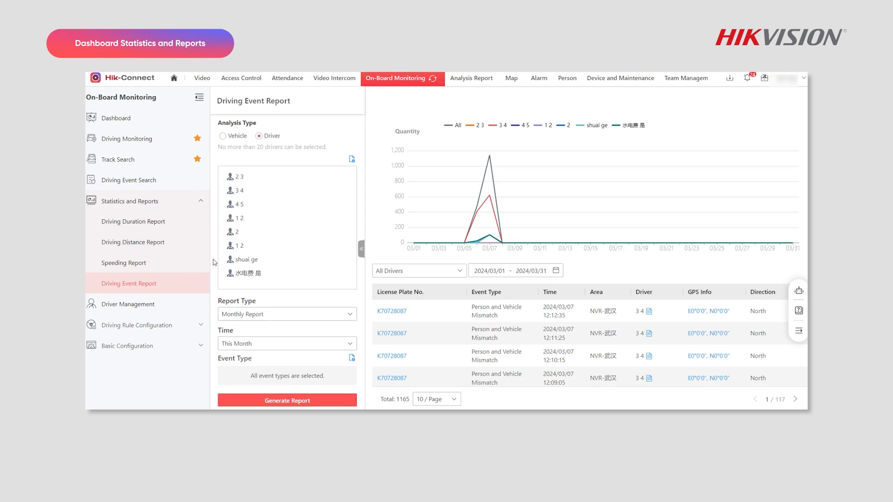
left_click(130, 138)
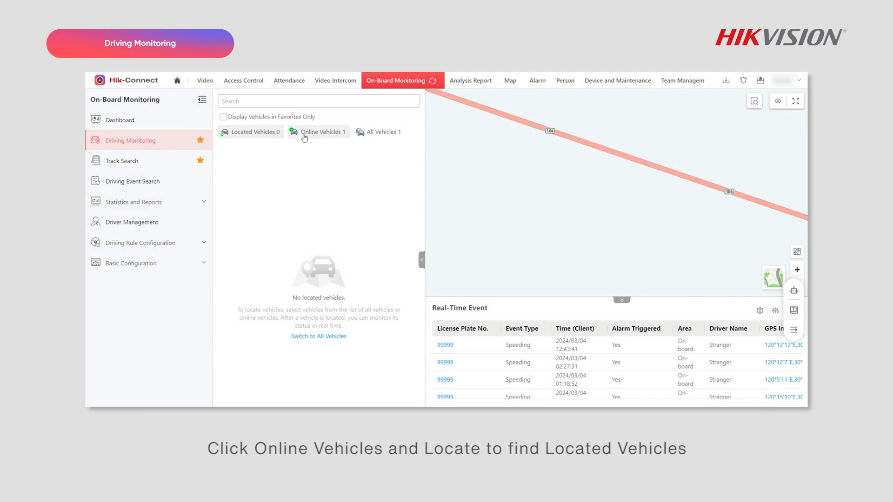
- List online vehicles and locate vehicle 99999 on the monitoring map
left_click(323, 131)
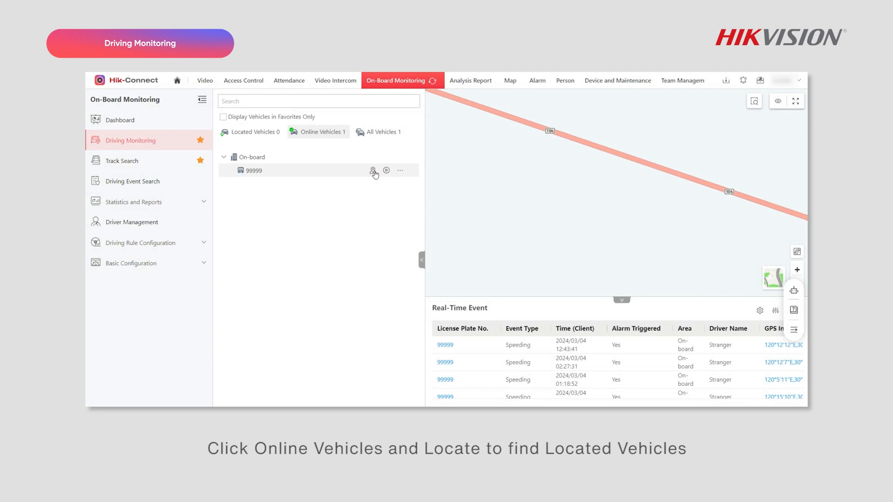
left_click(373, 170)
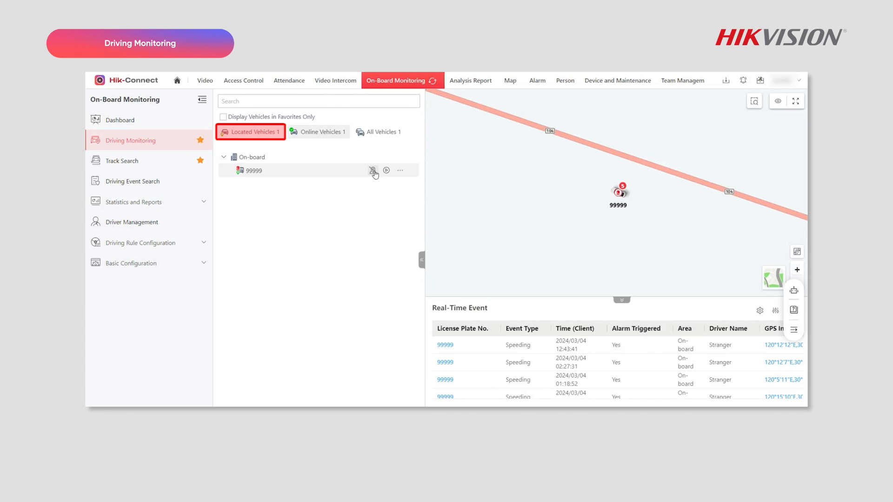
left_click(374, 169)
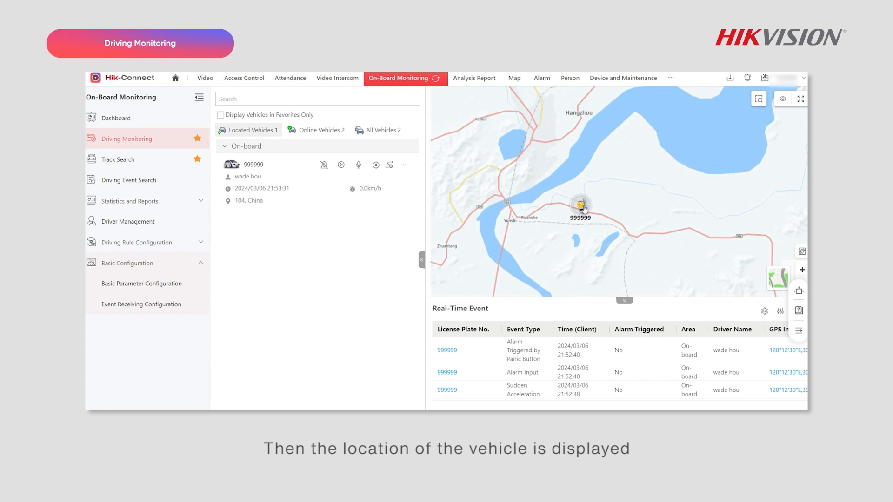
- View vehicle 99999's details from its map marker and start its live camera view
left_click(579, 204)
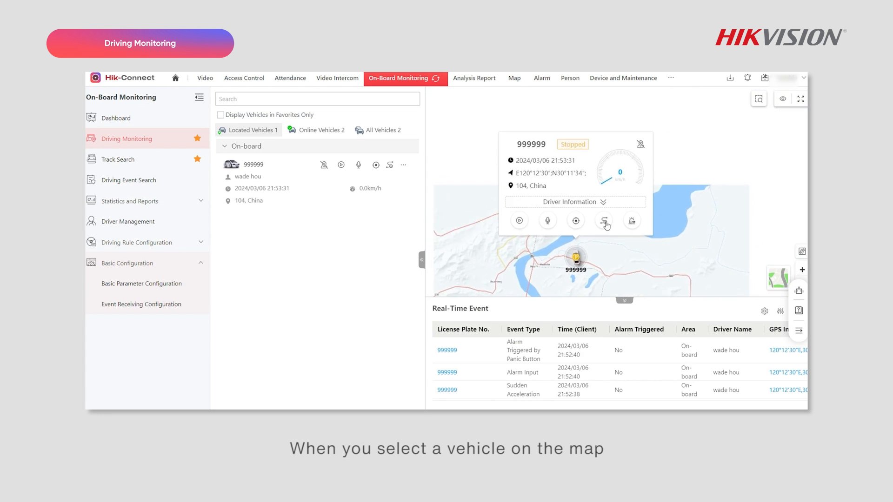
left_click(575, 202)
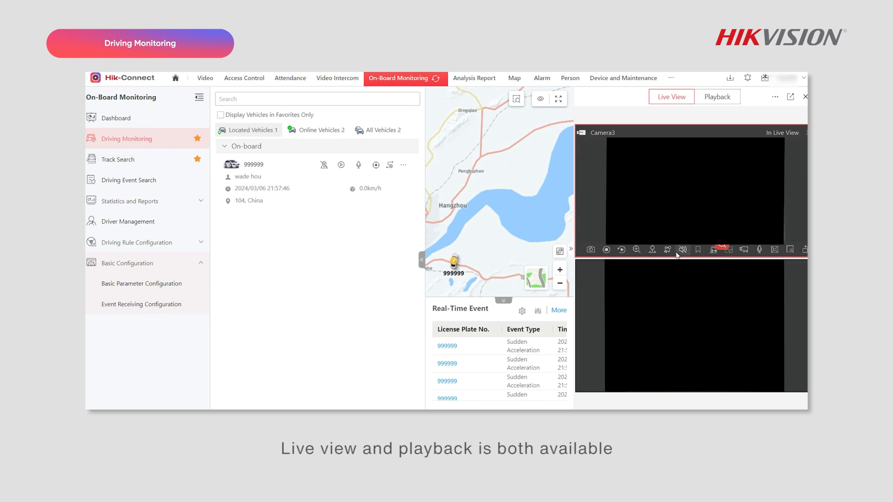
left_click(717, 96)
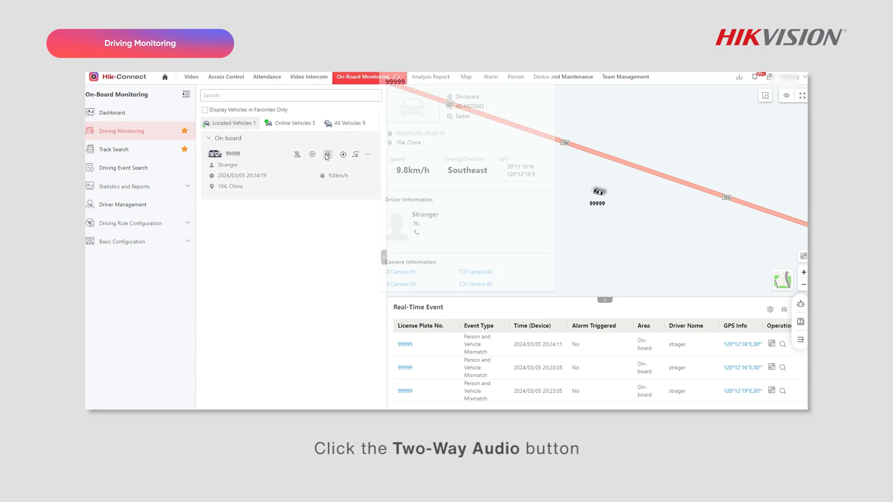
- Hold a two-way audio conversation with vehicle 99999's driver and end it
left_click(326, 154)
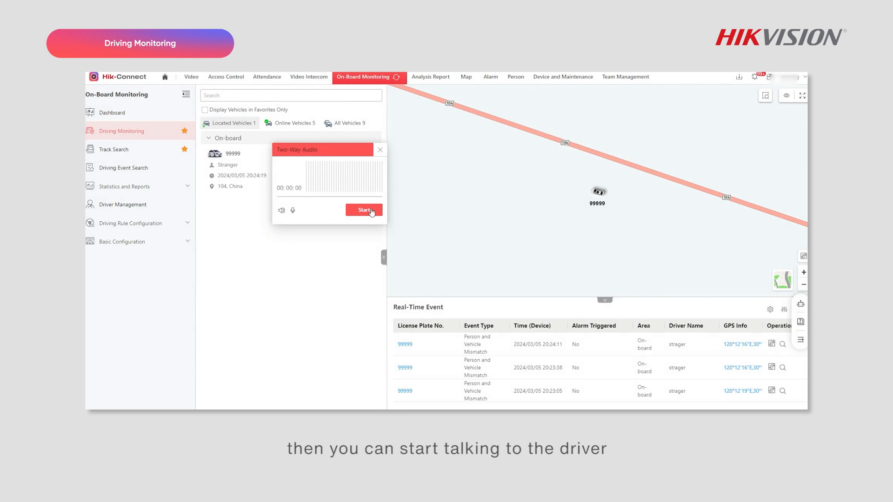
left_click(364, 210)
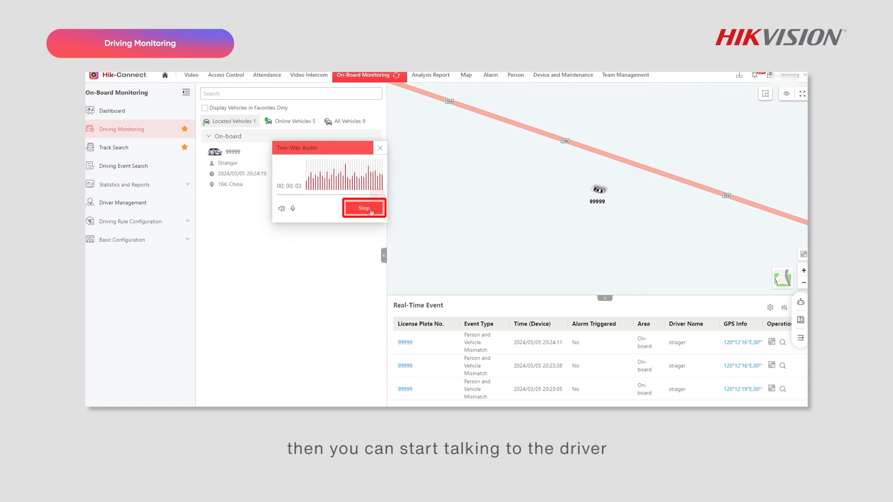
left_click(364, 208)
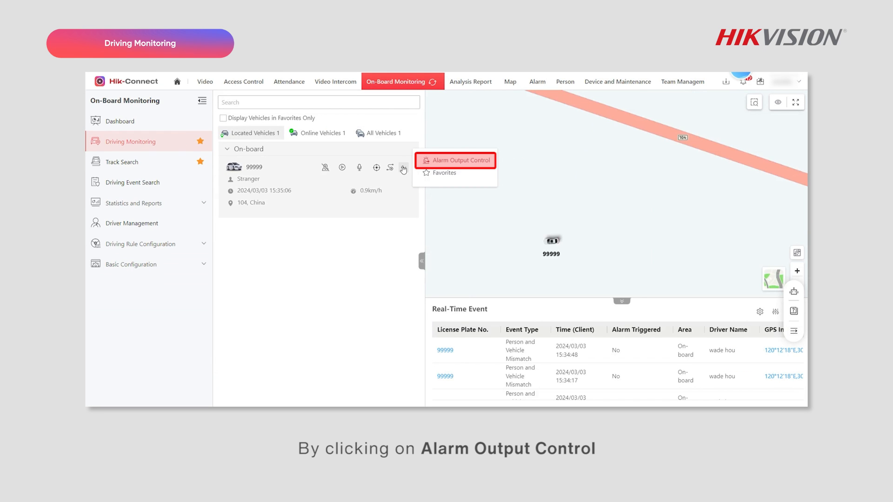
- Enable alarm output A 1, add the vehicle to favourites, then go to Device and Maintenance
left_click(459, 160)
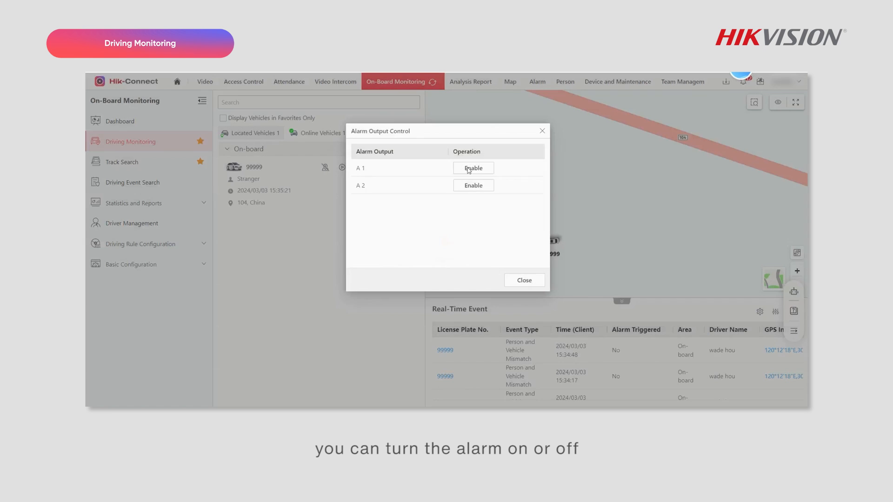
left_click(472, 168)
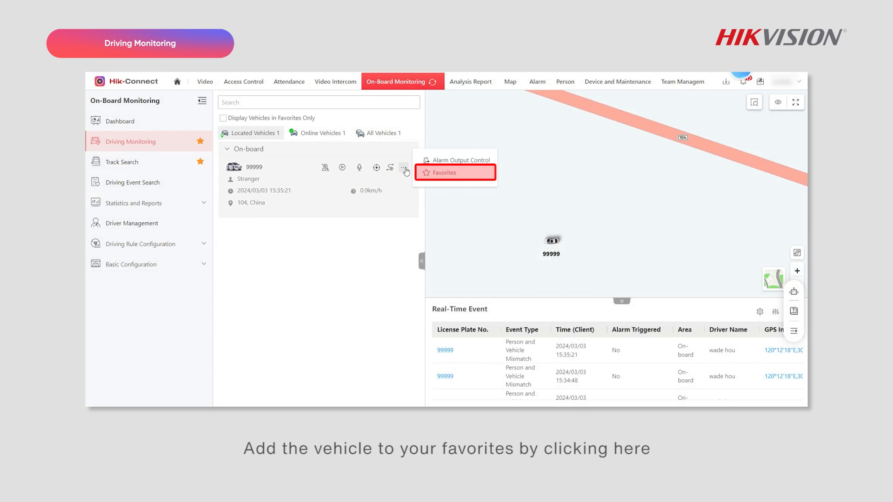
left_click(443, 173)
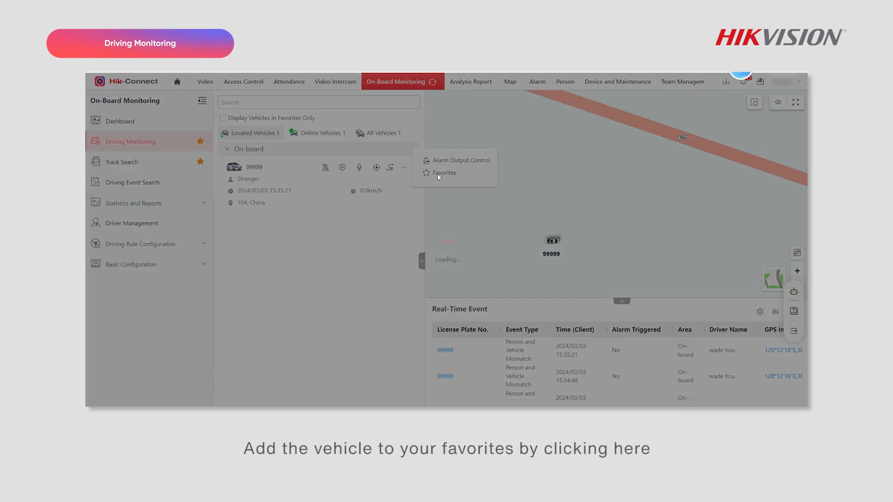
left_click(549, 82)
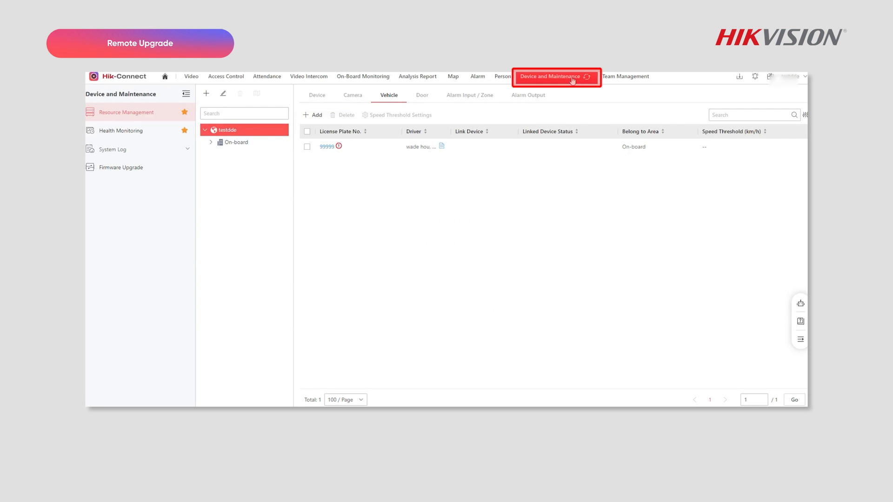
- Show the Firmware Upgrade page filtered to On-Board Device, revealing no pending upgrades
left_click(549, 76)
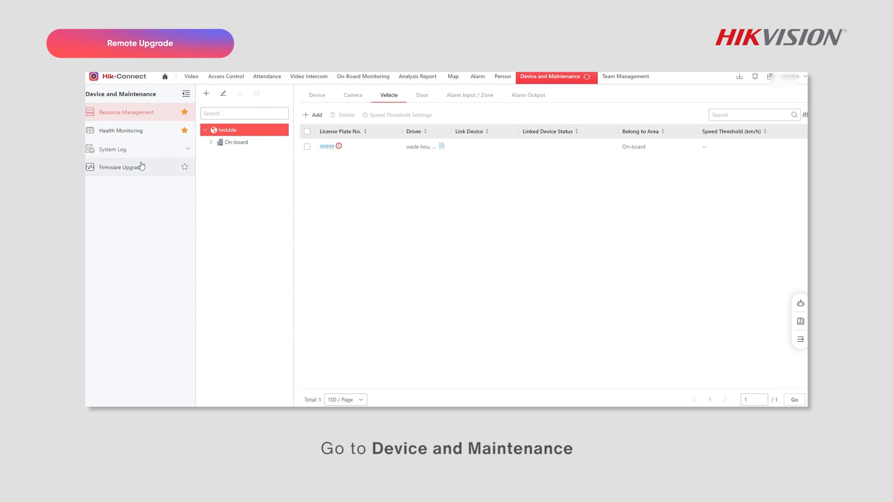
left_click(121, 167)
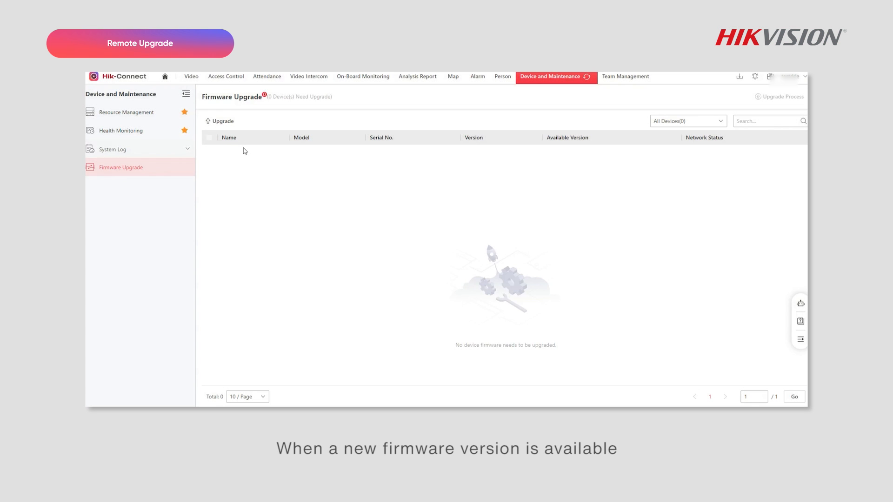
left_click(686, 121)
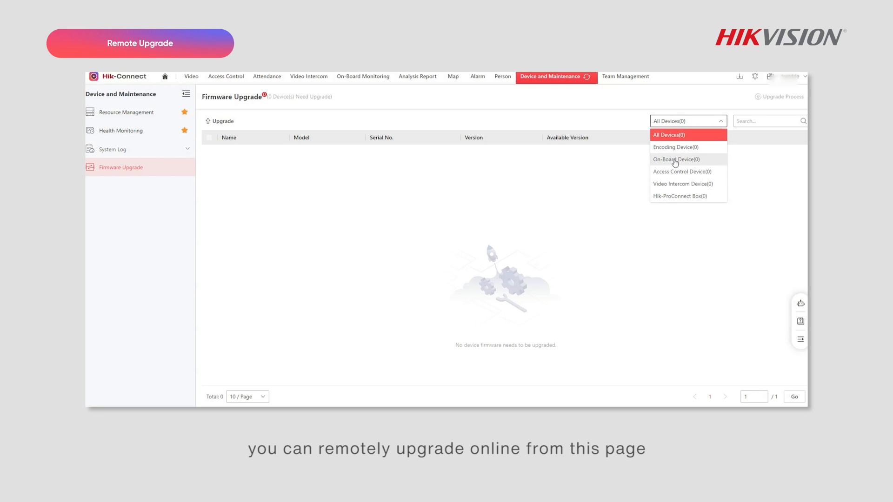
left_click(675, 159)
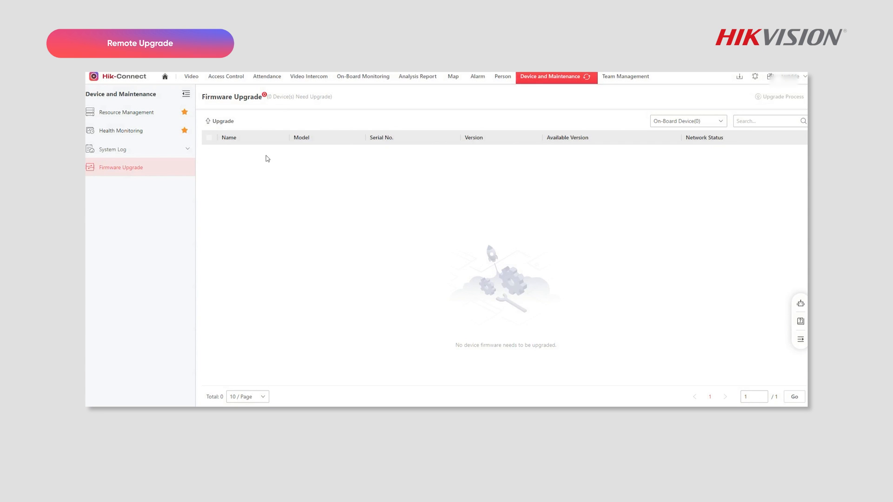